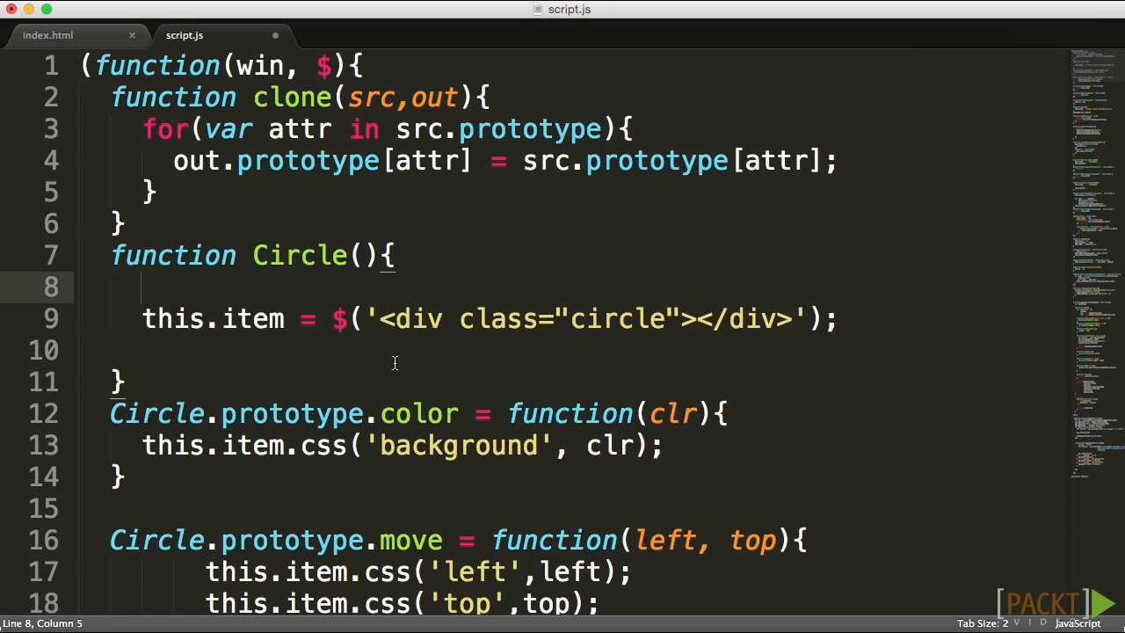
Scroll down script.js to reach the Circle.prototype.get method
scroll("down", 3)
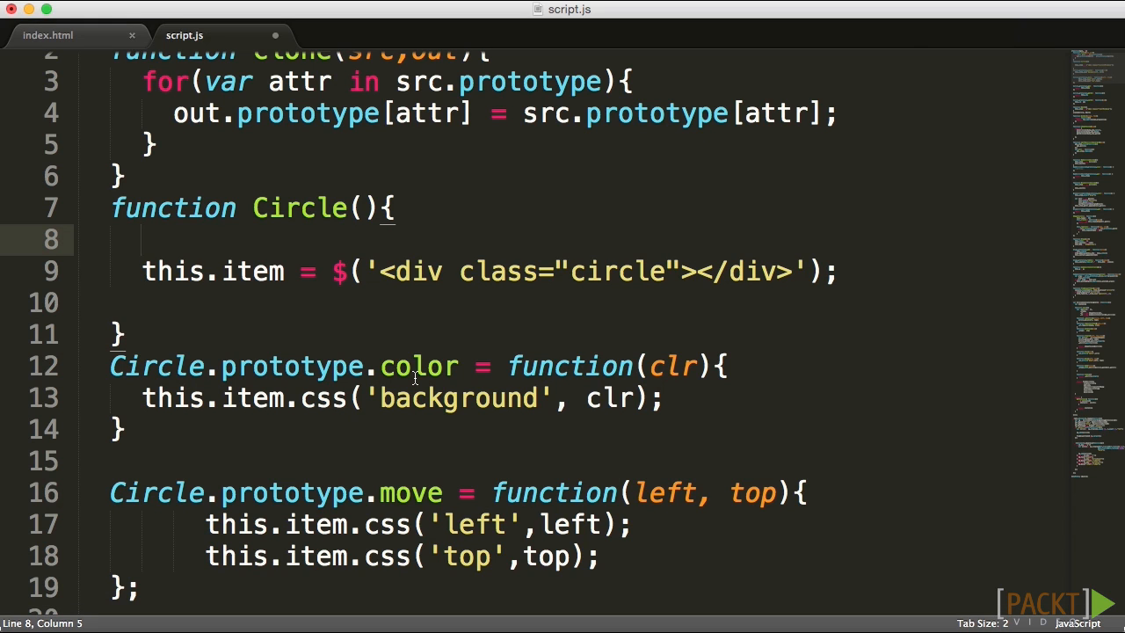
scroll("down", 3)
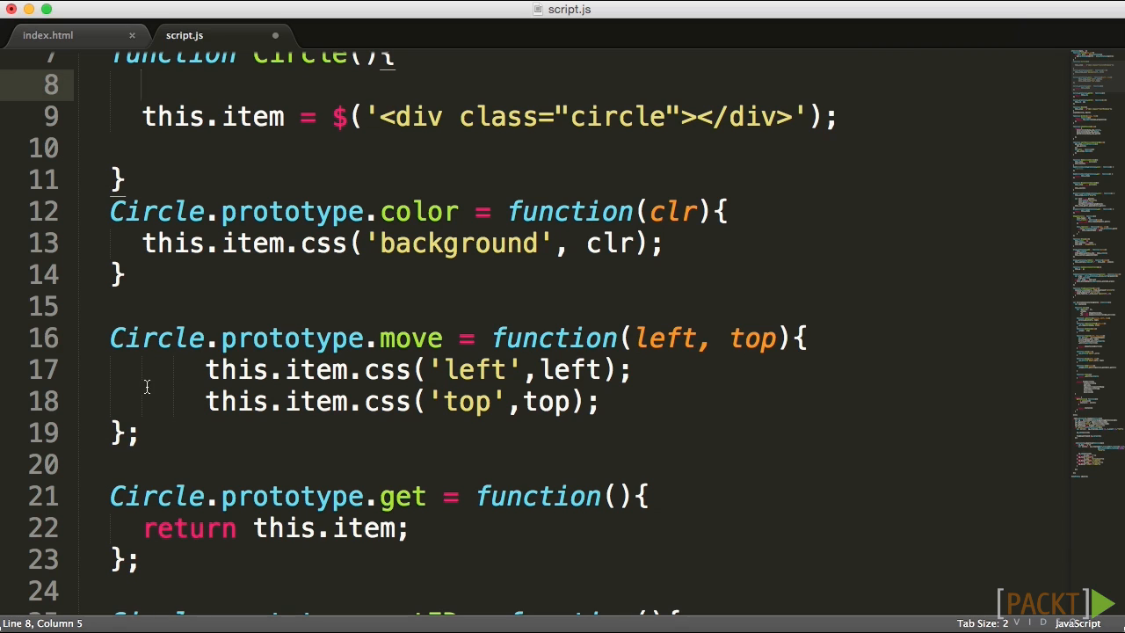
scroll("down", 3)
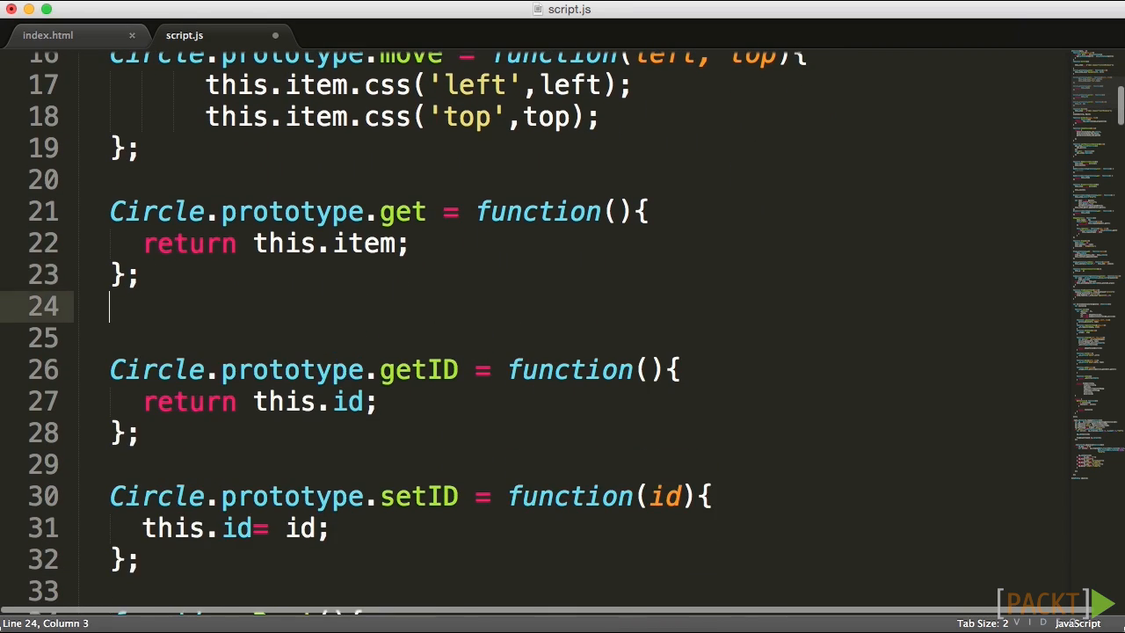
Declare Circle.prototype.next as a function taking shp
type("Circle.")
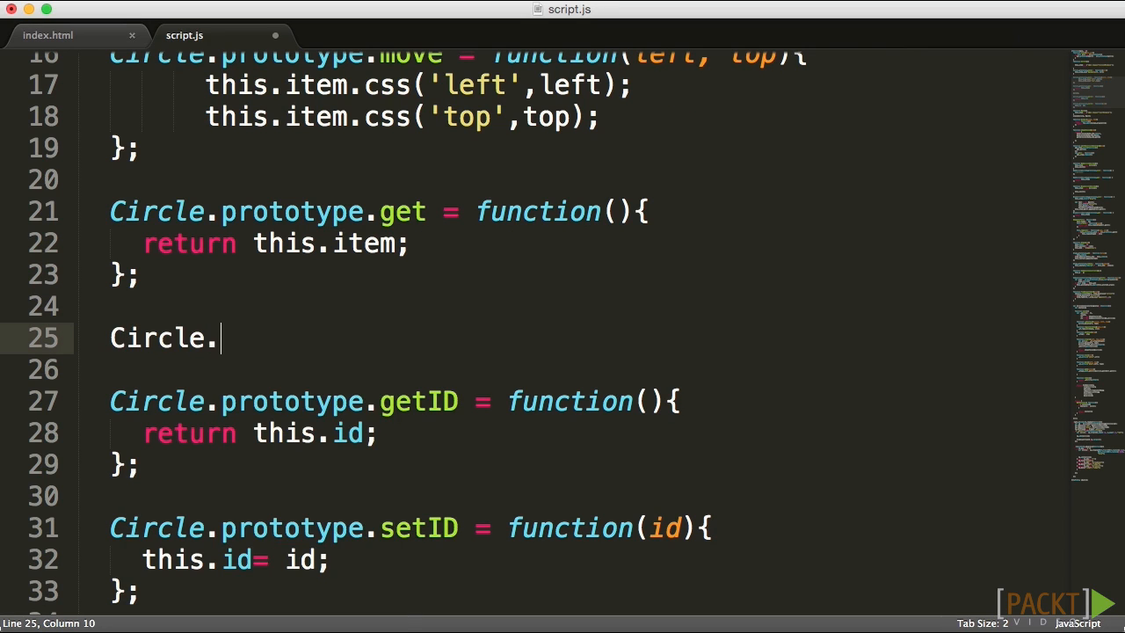
type("prototype.")
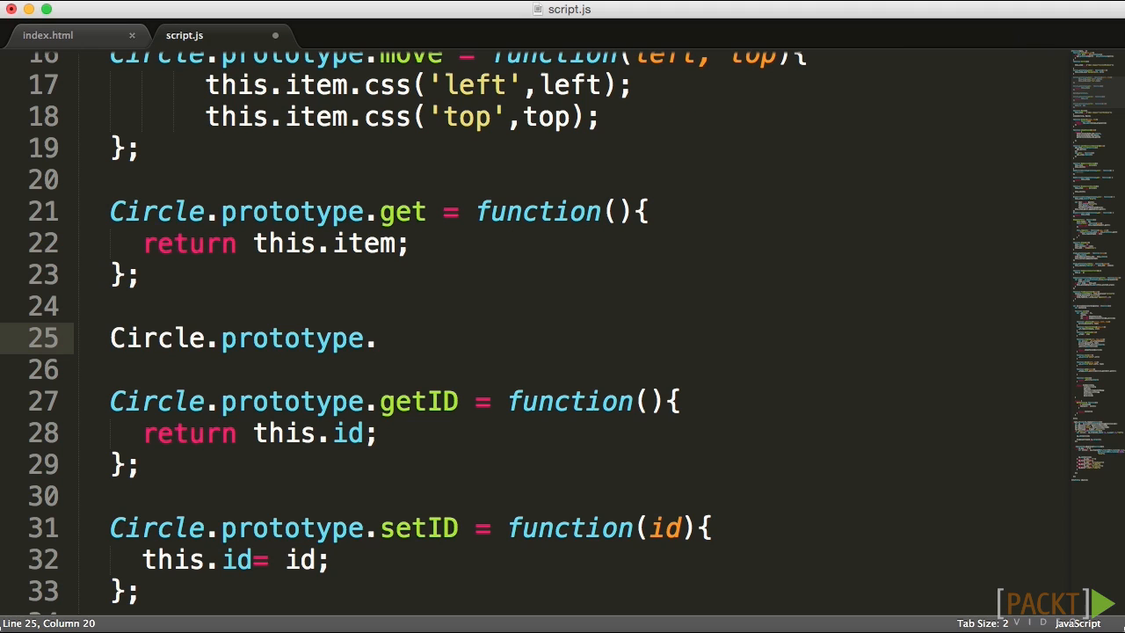
type("next = function(")
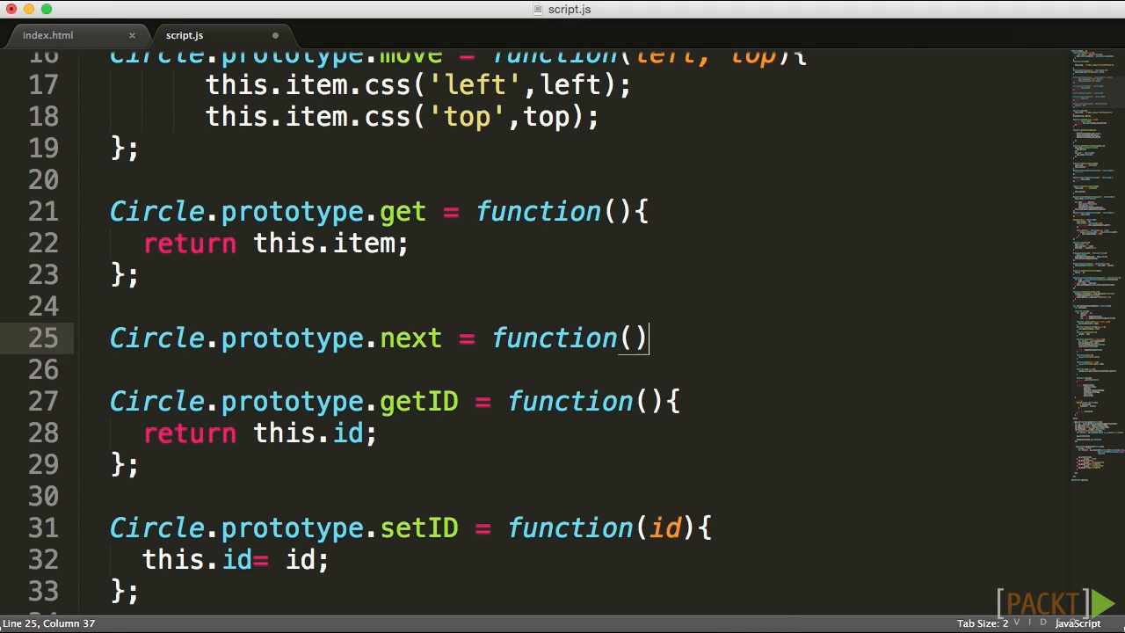
type("shp")
type("};")
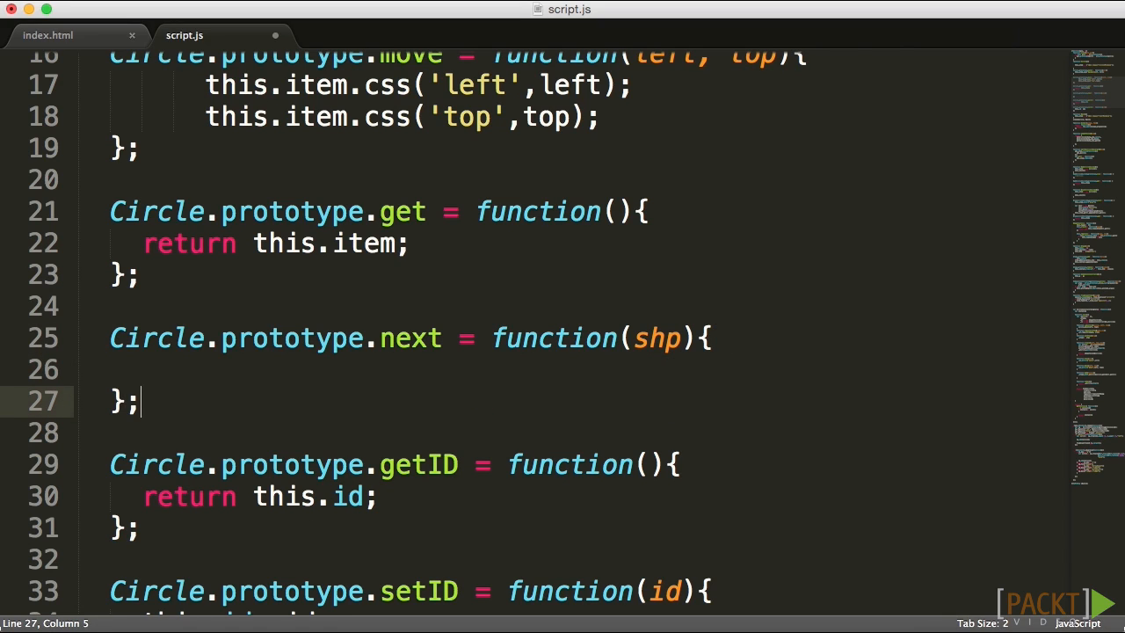
Write next's body: set this.nextShape if shp is given, return this.nextShape
left_click(118, 369)
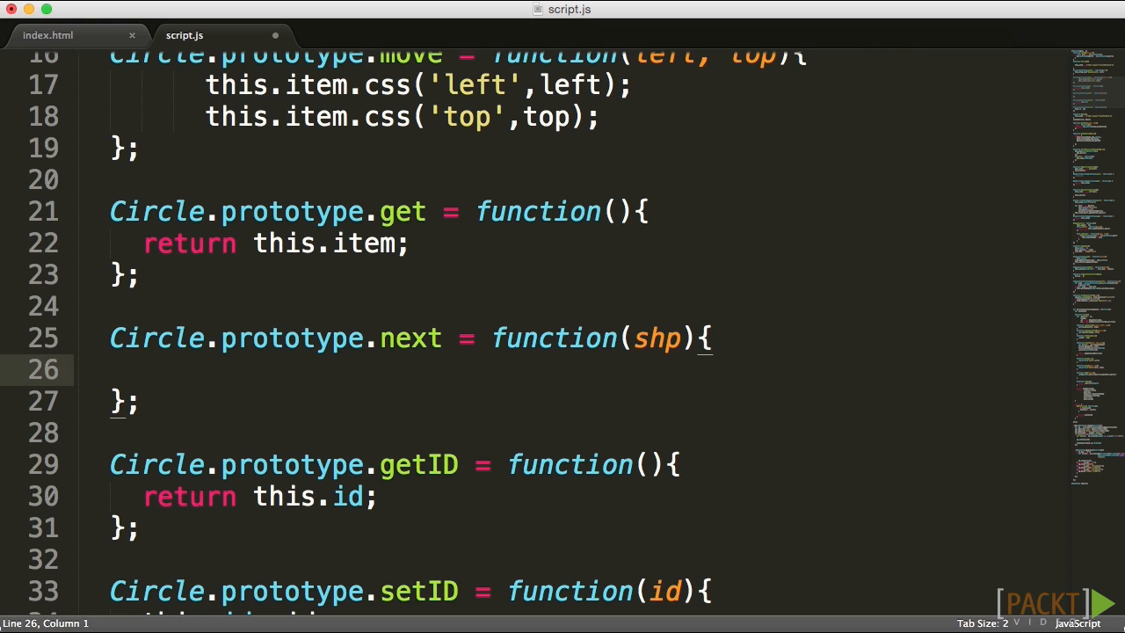
type("if(")
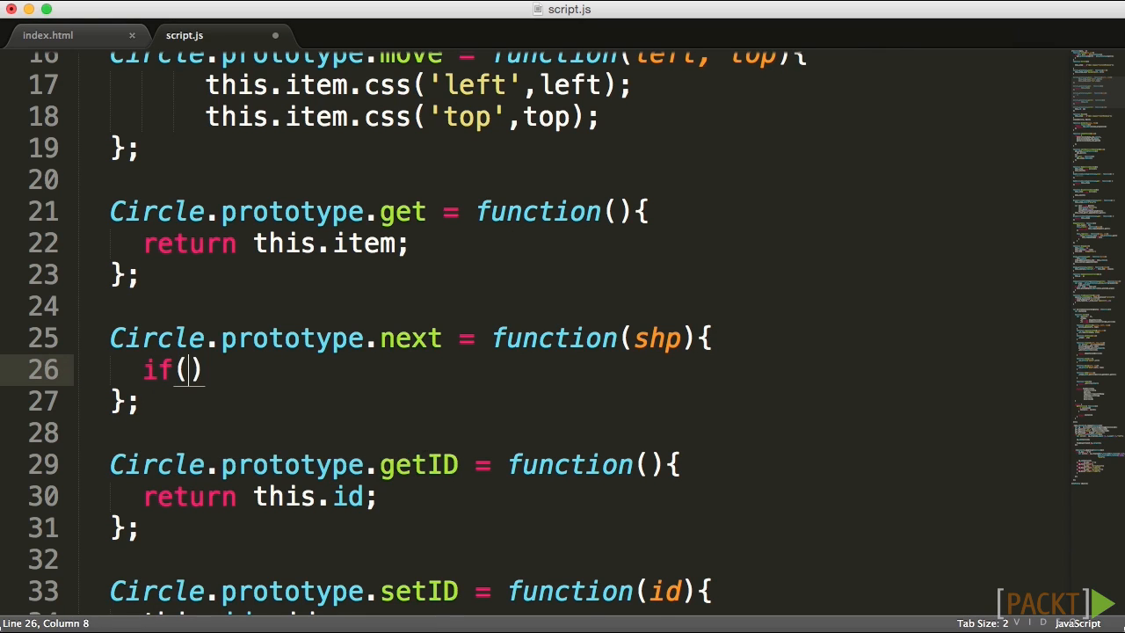
type("shp")
type("retu")
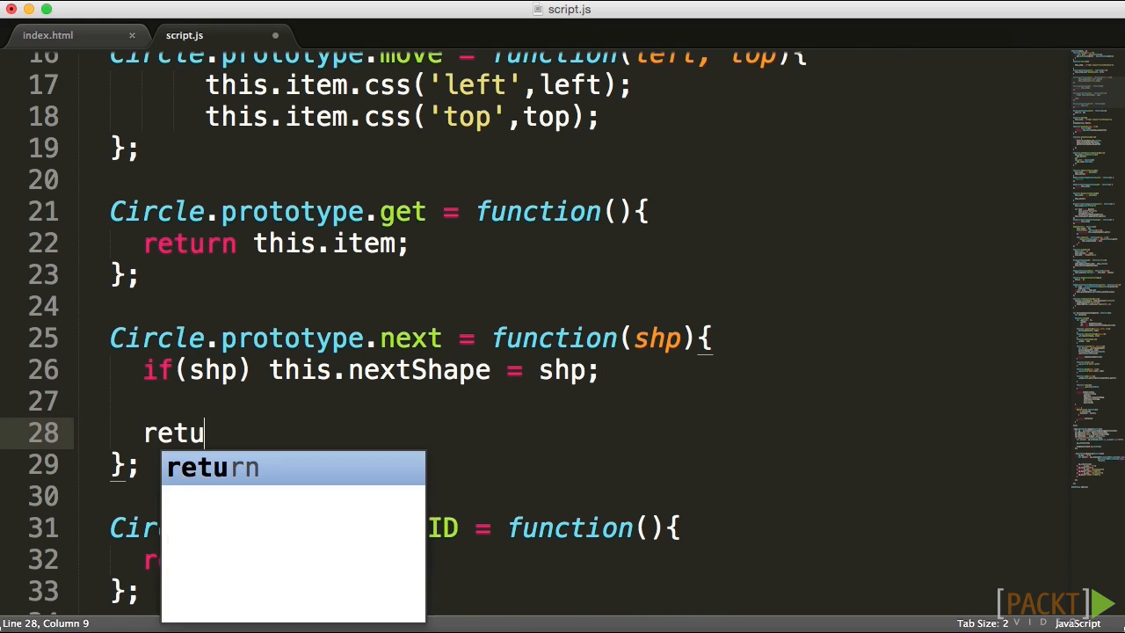
type("rn this.nextShape;")
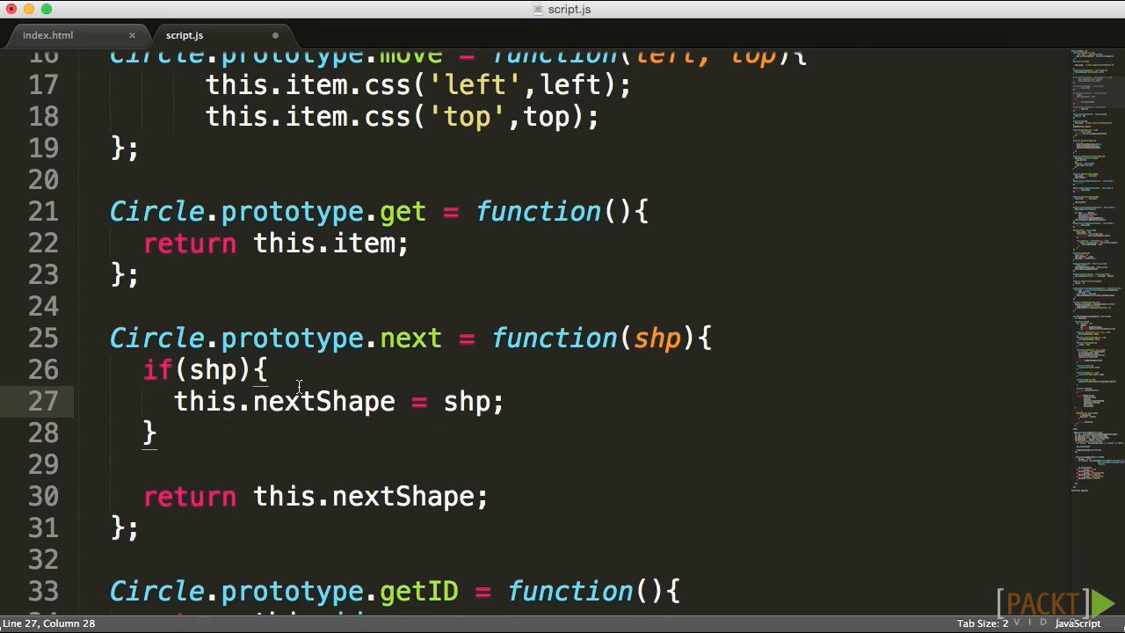
left_click_drag(109, 338, 138, 527)
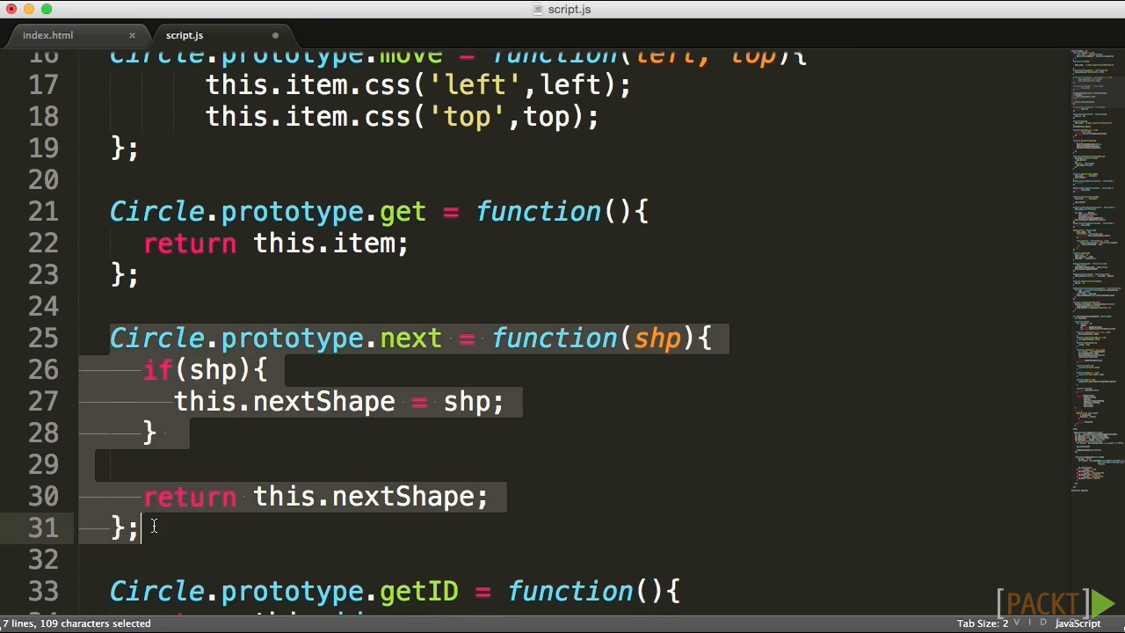
mouse_move(156, 534)
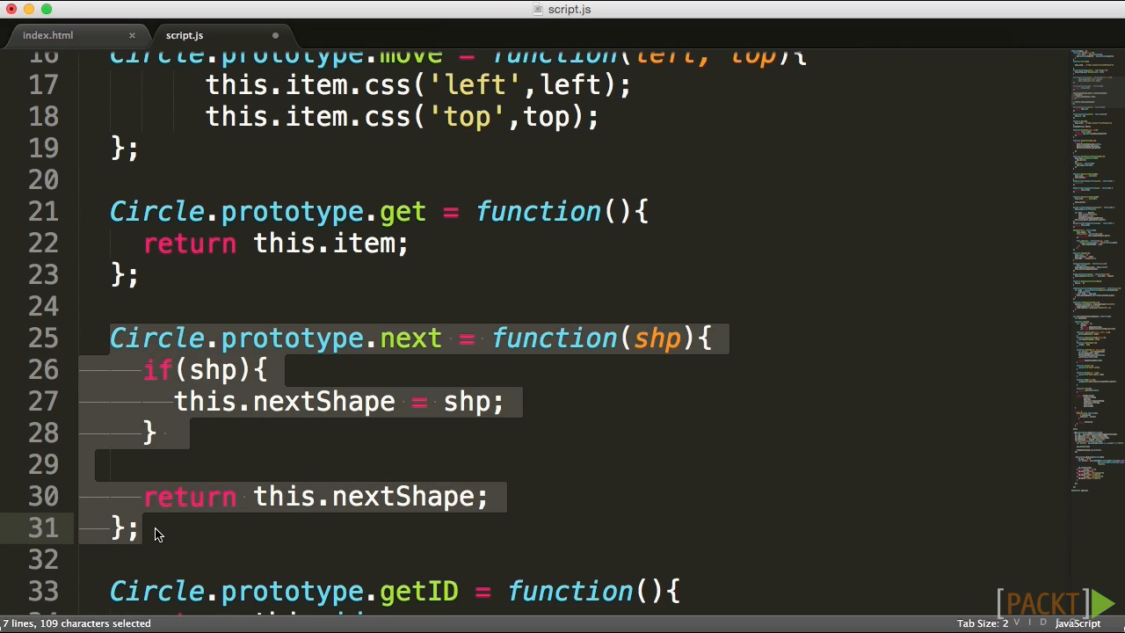
mouse_move(219, 385)
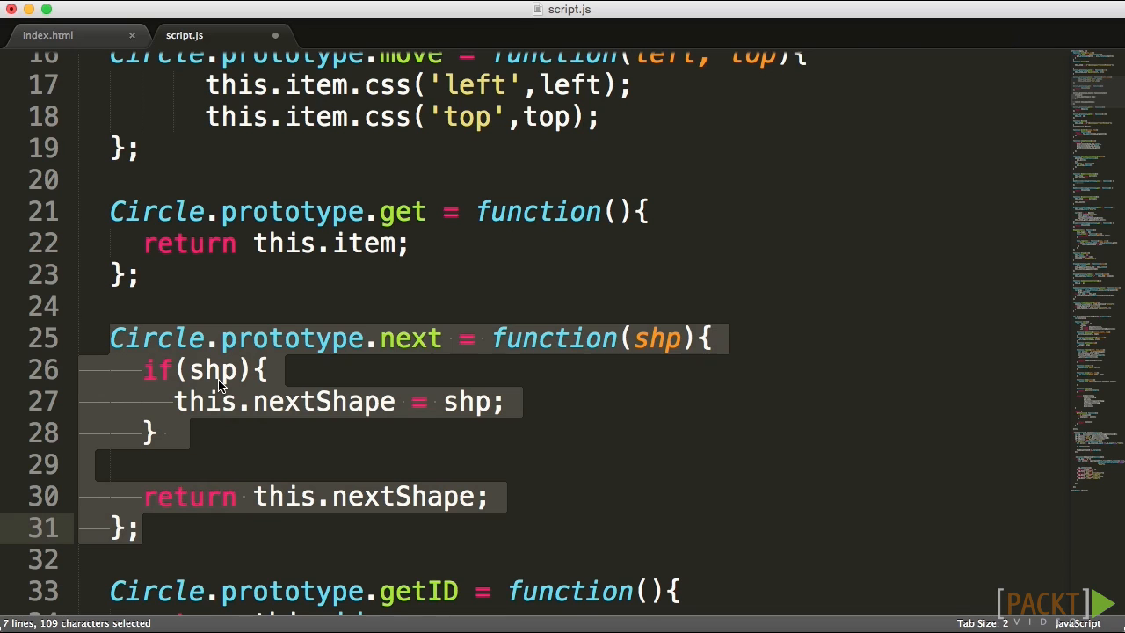
left_click(139, 526)
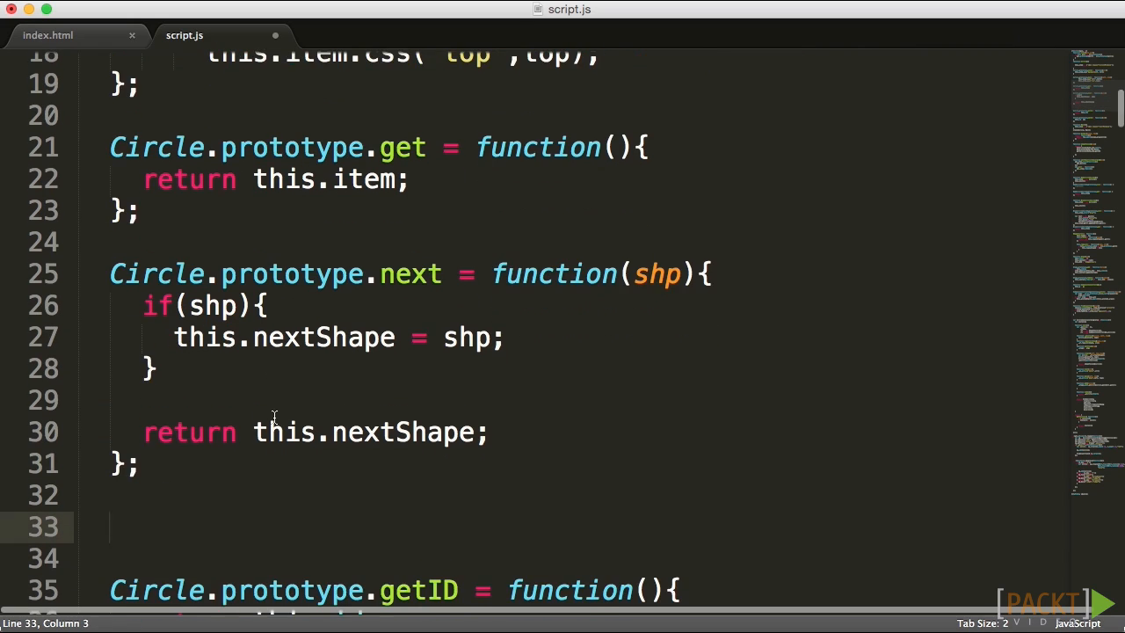
Declare Circle.prototype.chainDo as a function taking action, args and count
type("Circle.")
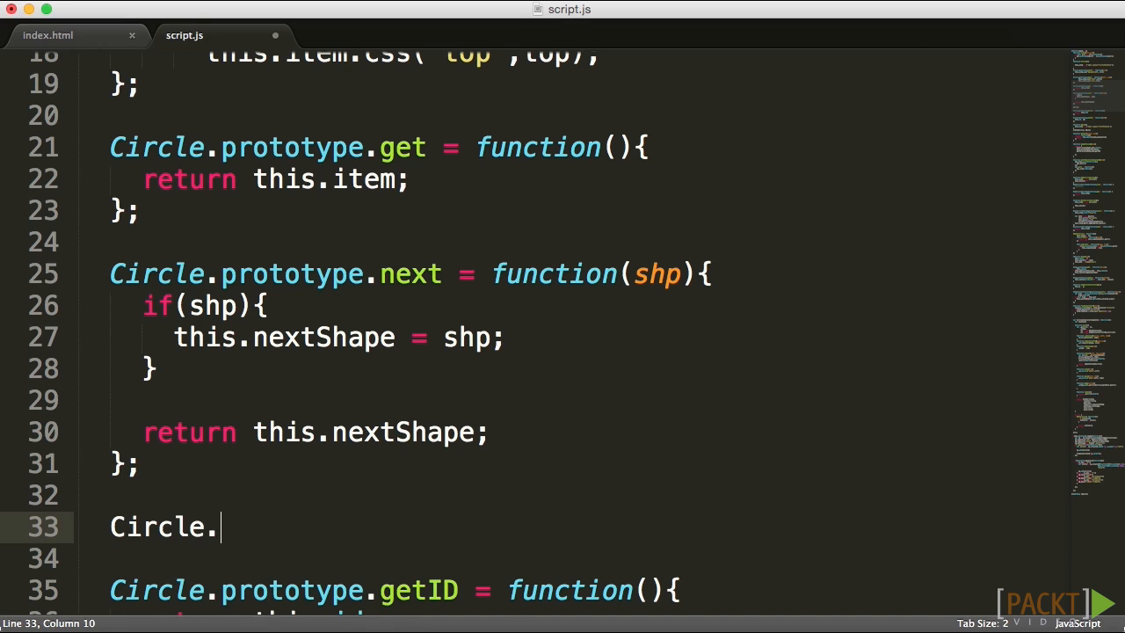
type("prototype")
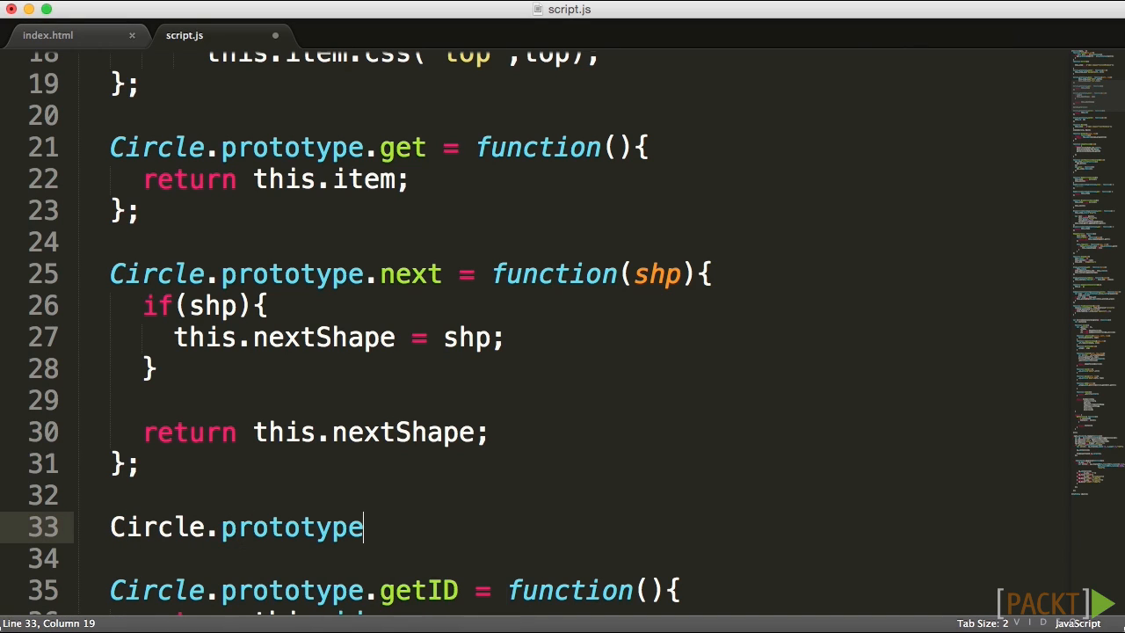
type(".ch")
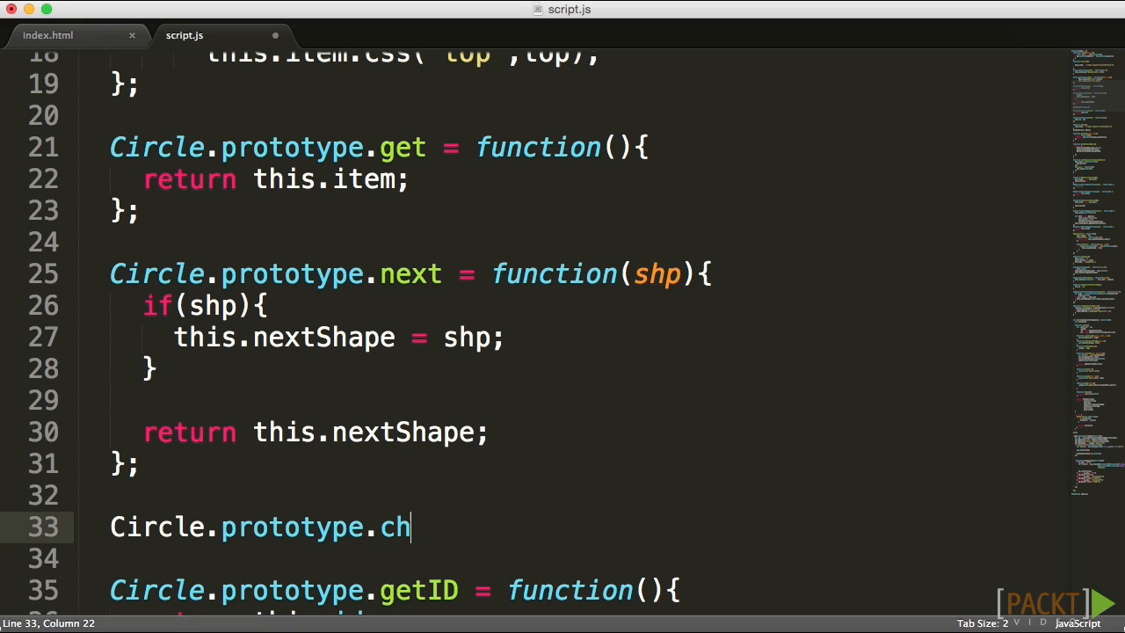
type("ainDo")
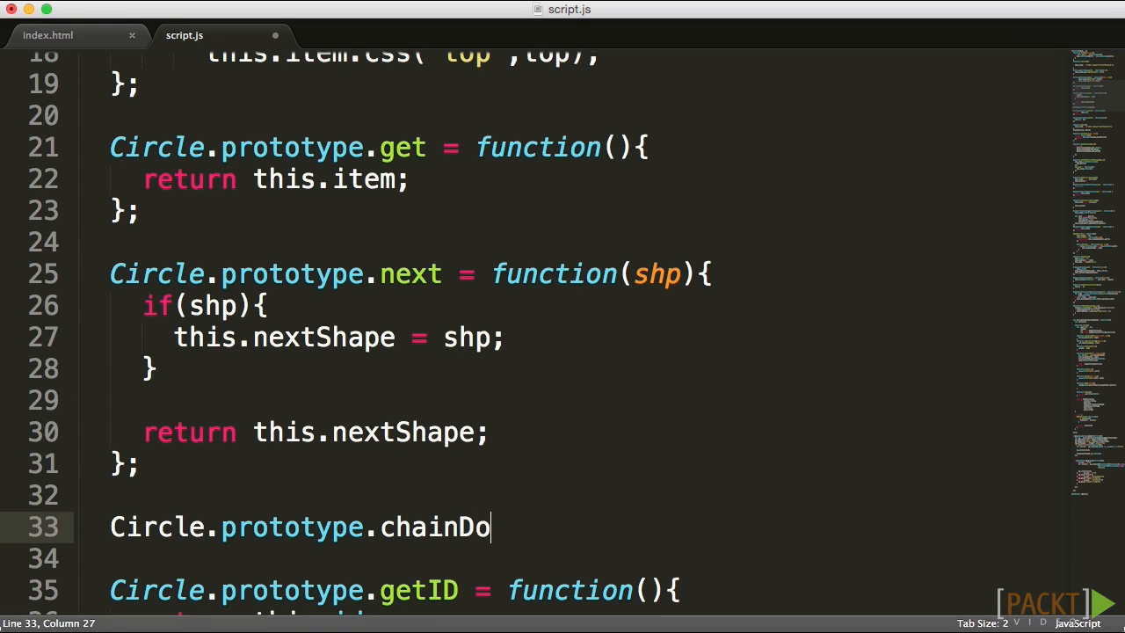
type("= function")
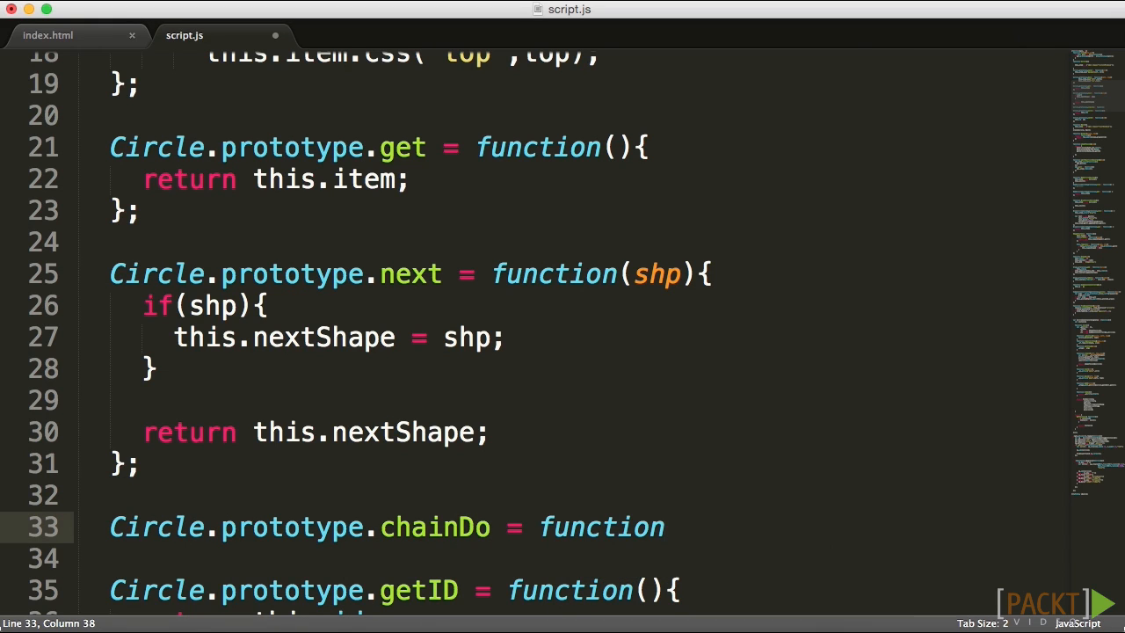
type("(action,)")
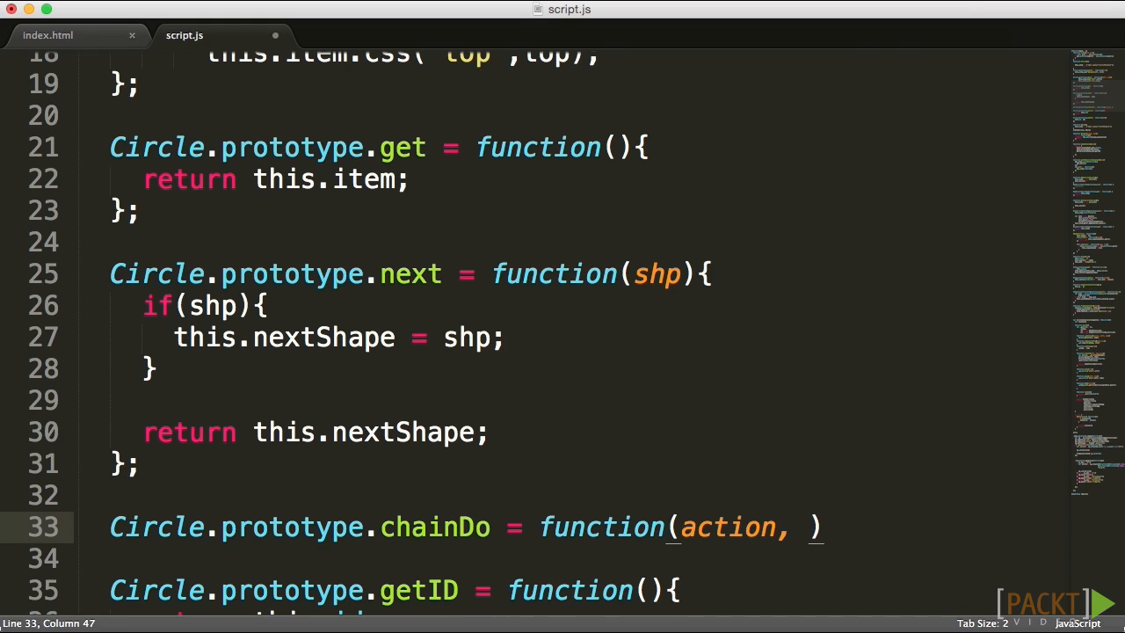
type("args,")
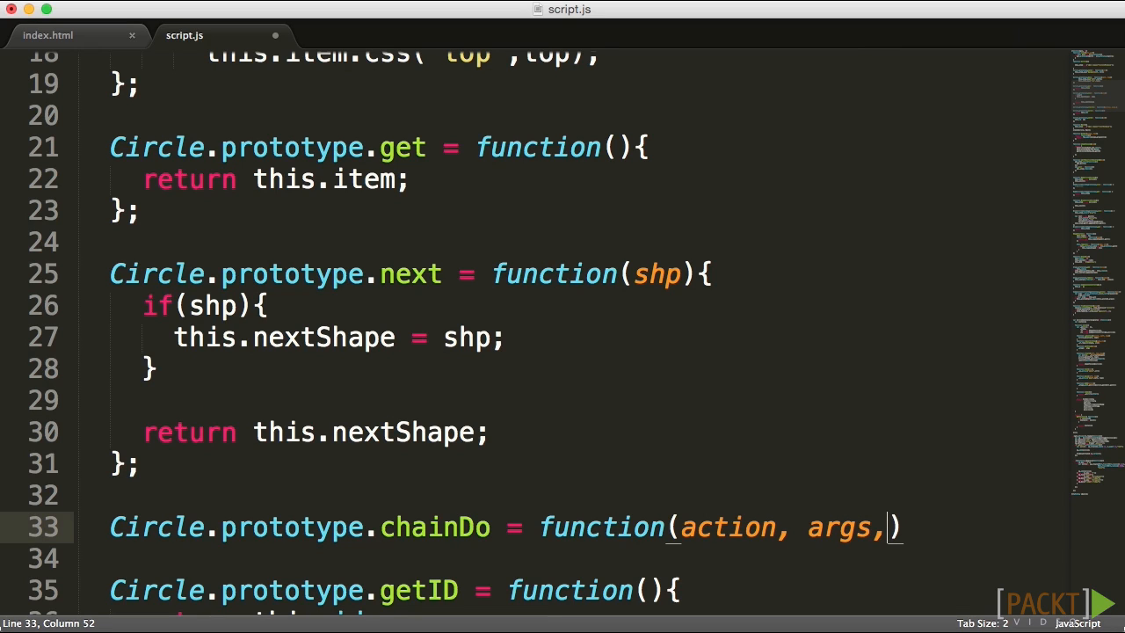
type("cou")
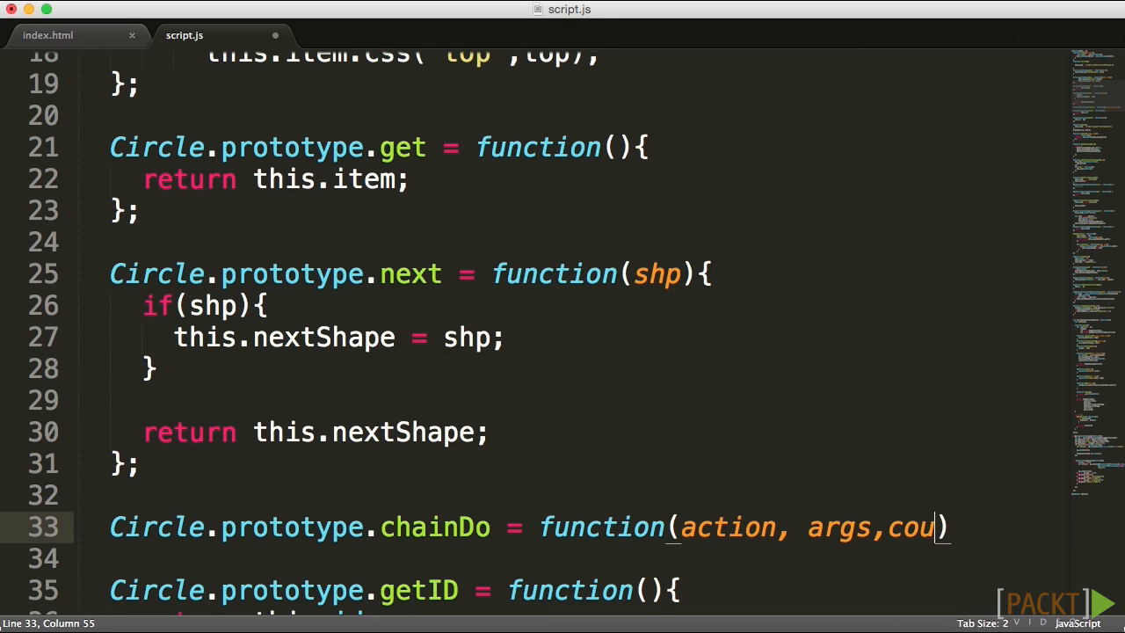
type("nt){")
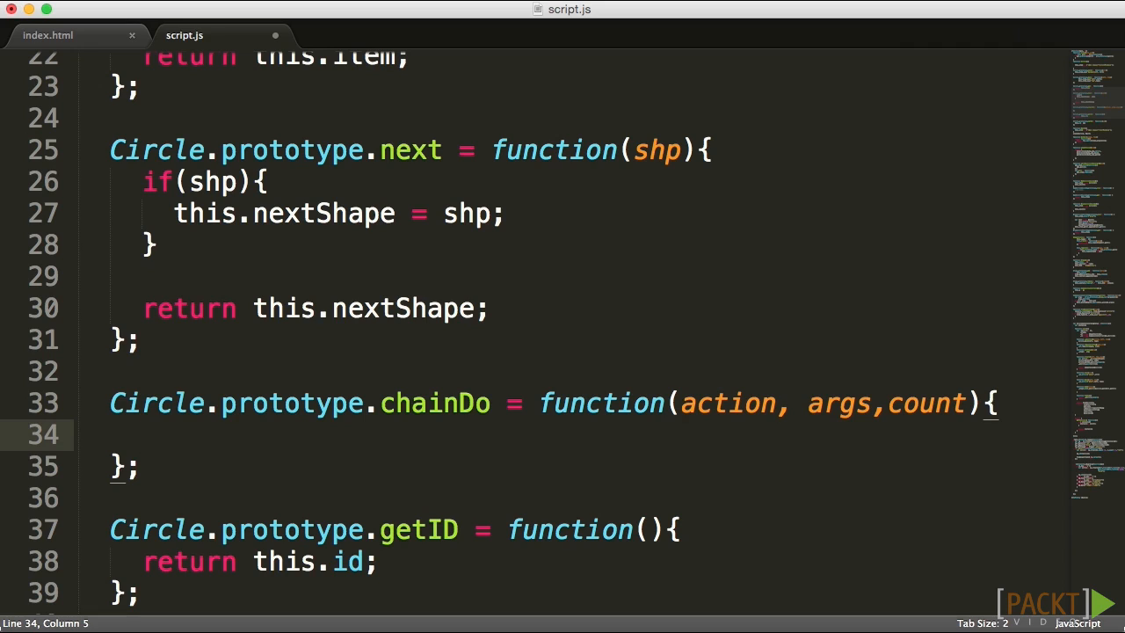
Add this[action].apply(this, args) to chainDo, then begin an if(count ) condition
double_click(728, 403)
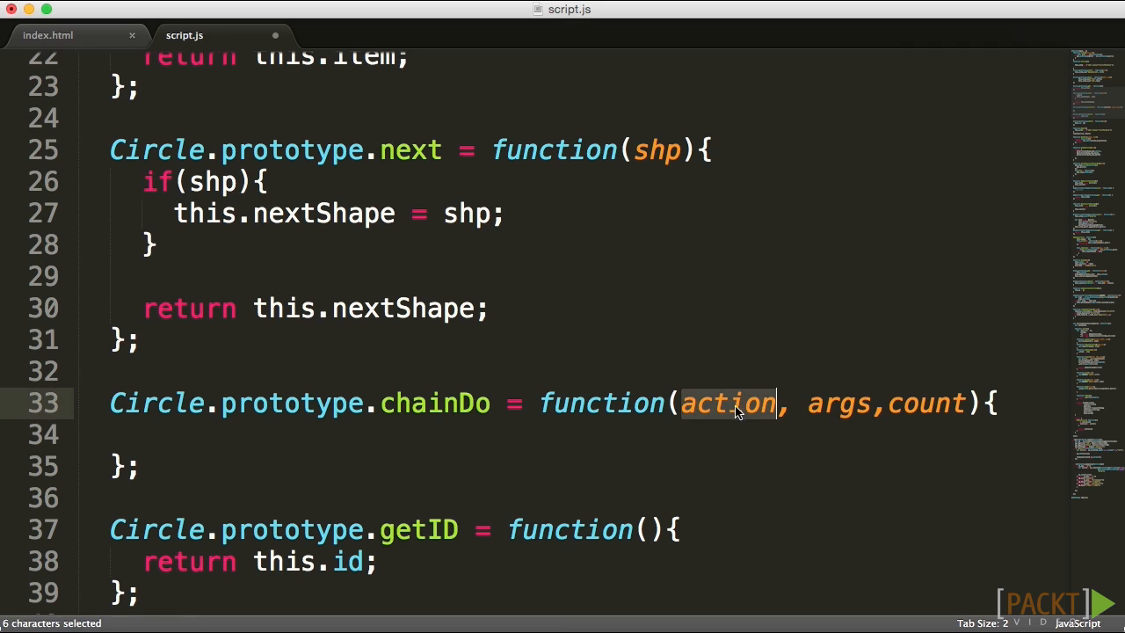
left_click(191, 434)
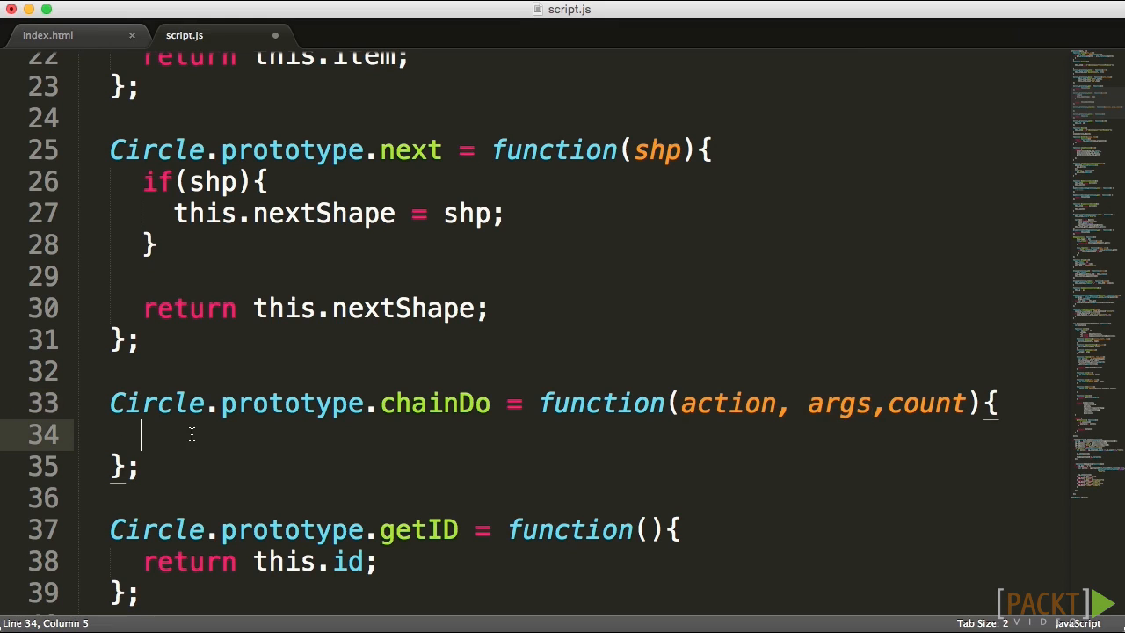
type("this")
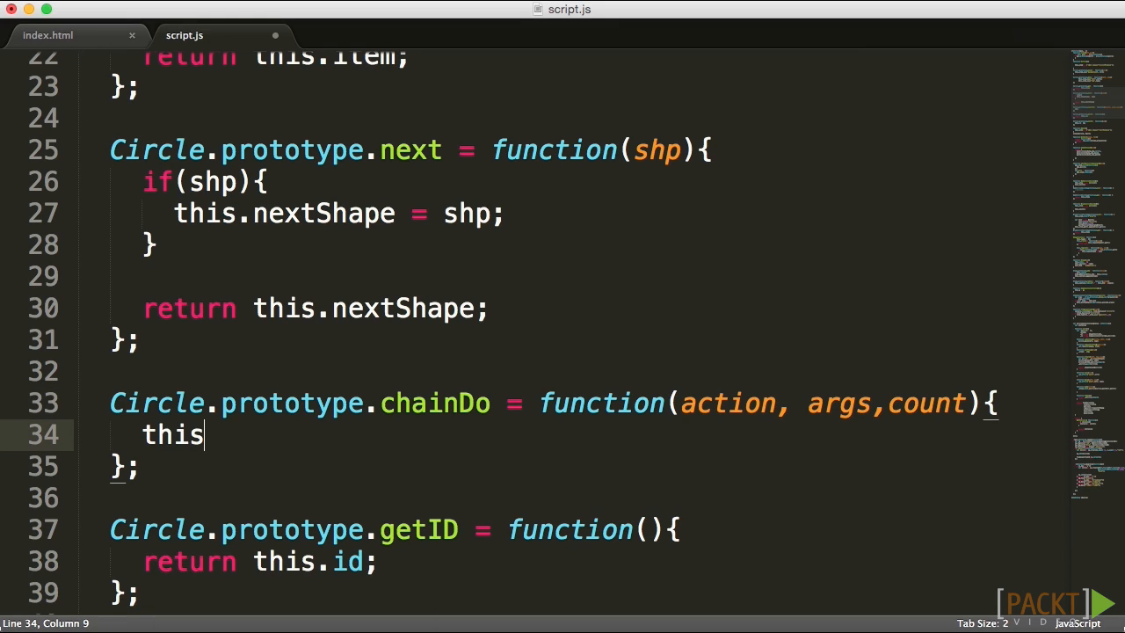
type("[act]")
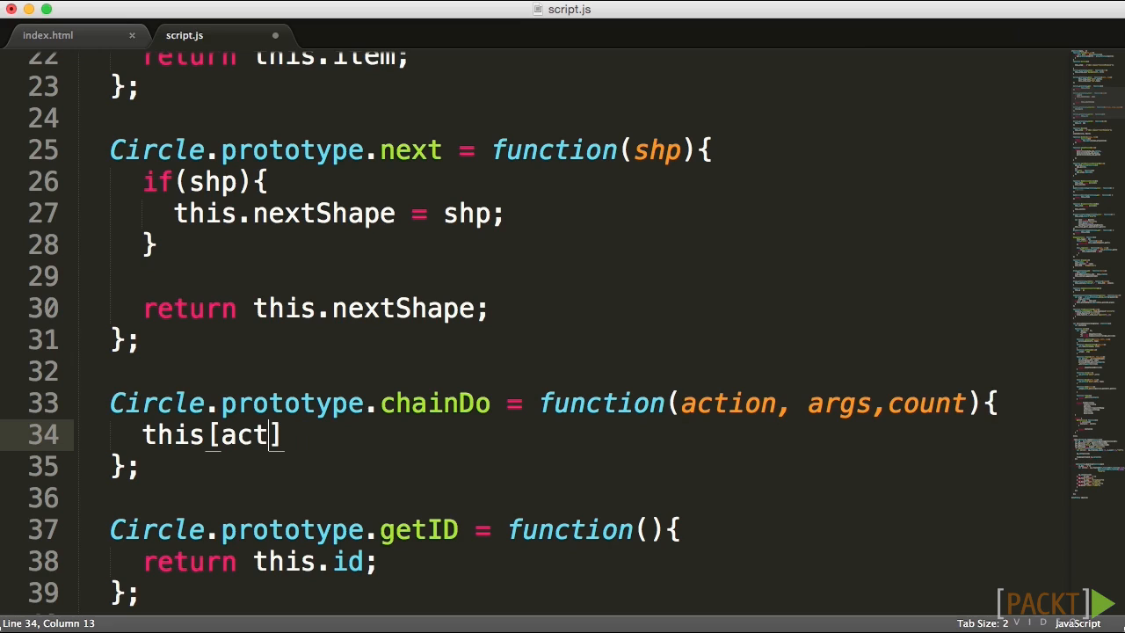
type("ion")
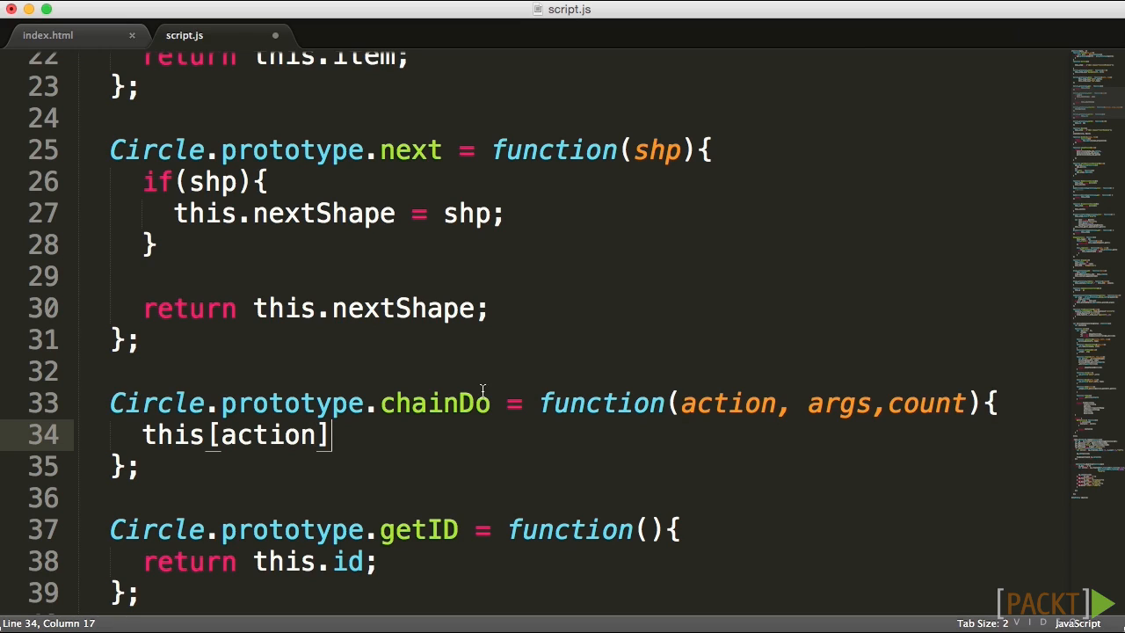
mouse_move(352, 451)
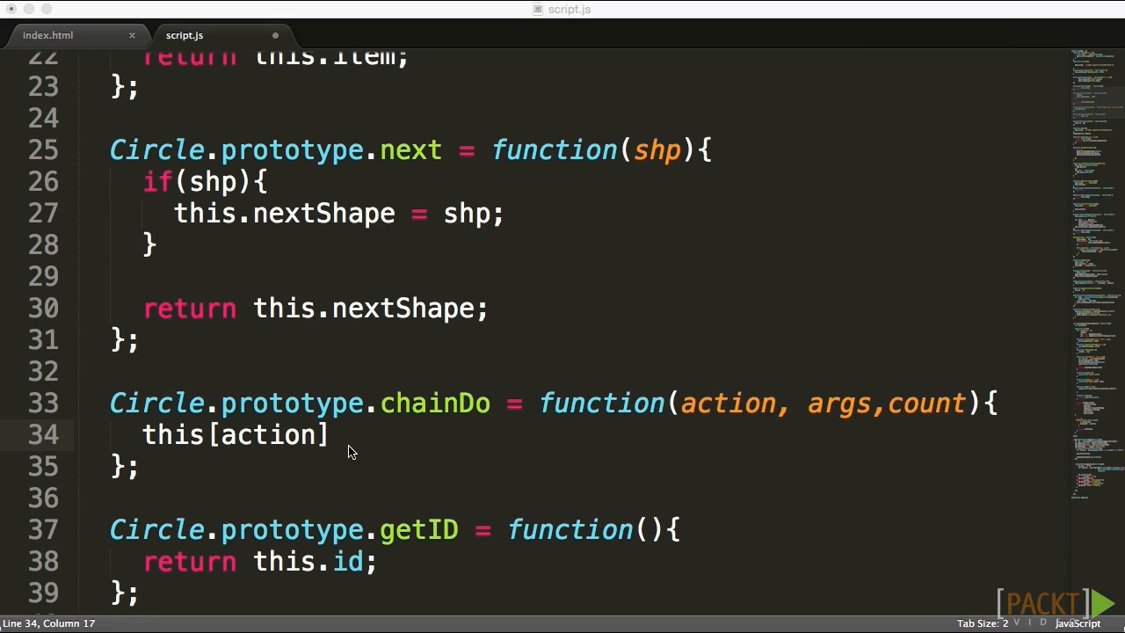
type(".apply(")
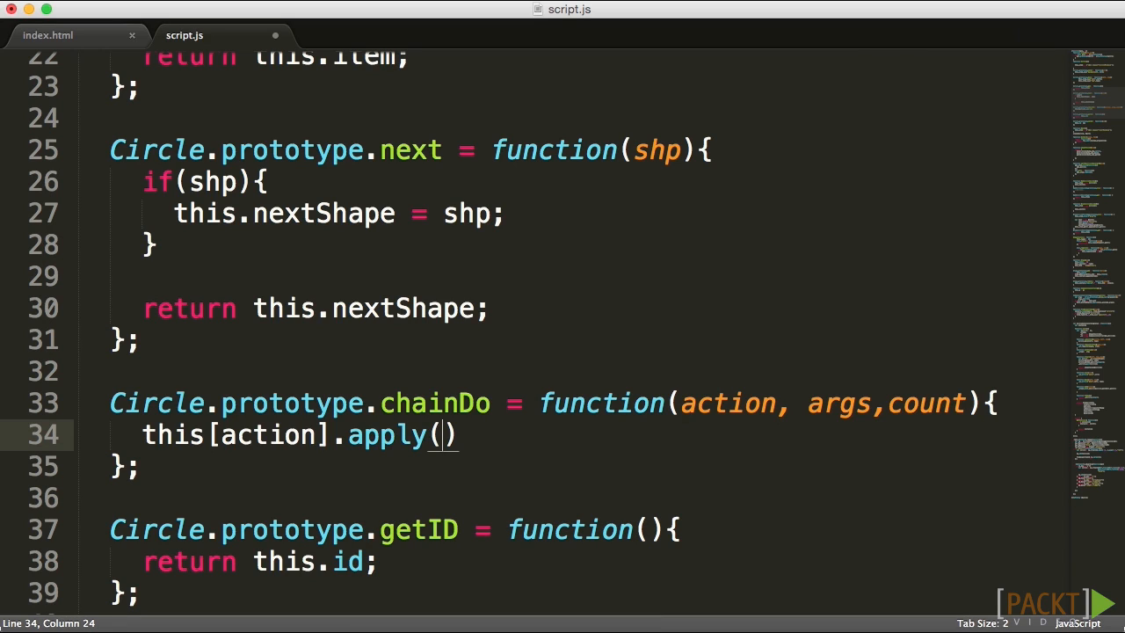
type("this,")
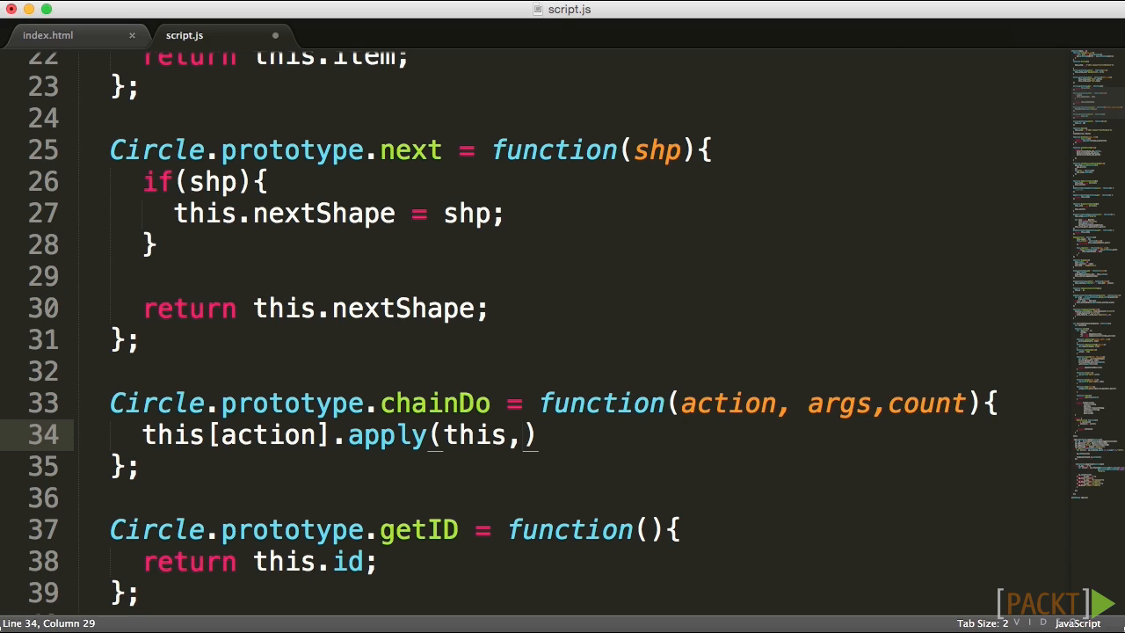
type("args")
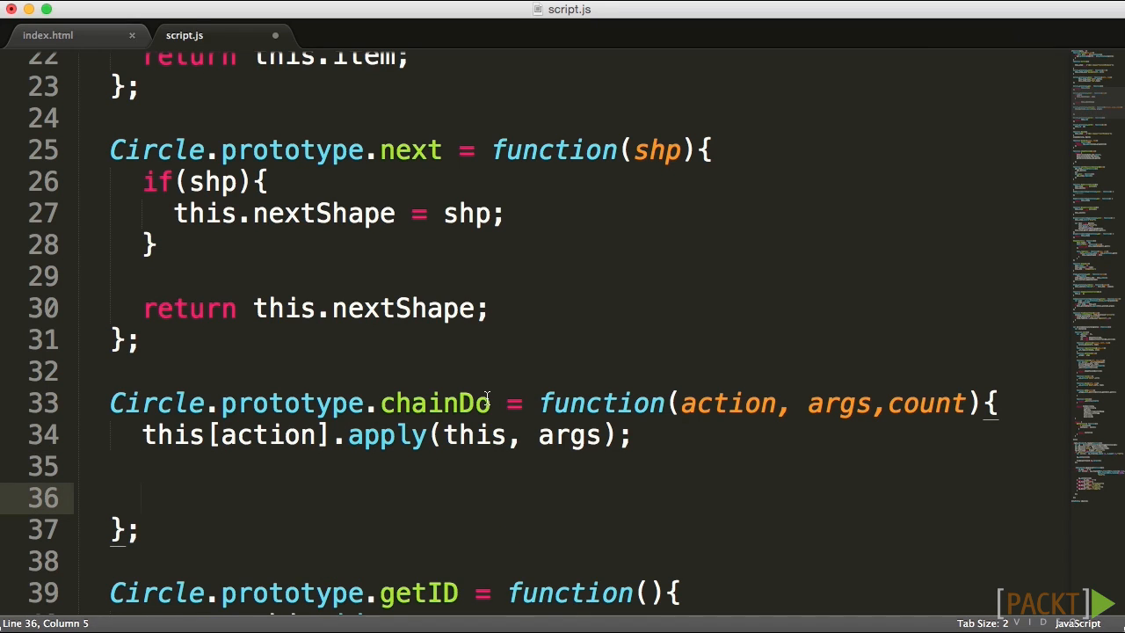
scroll("down", 3)
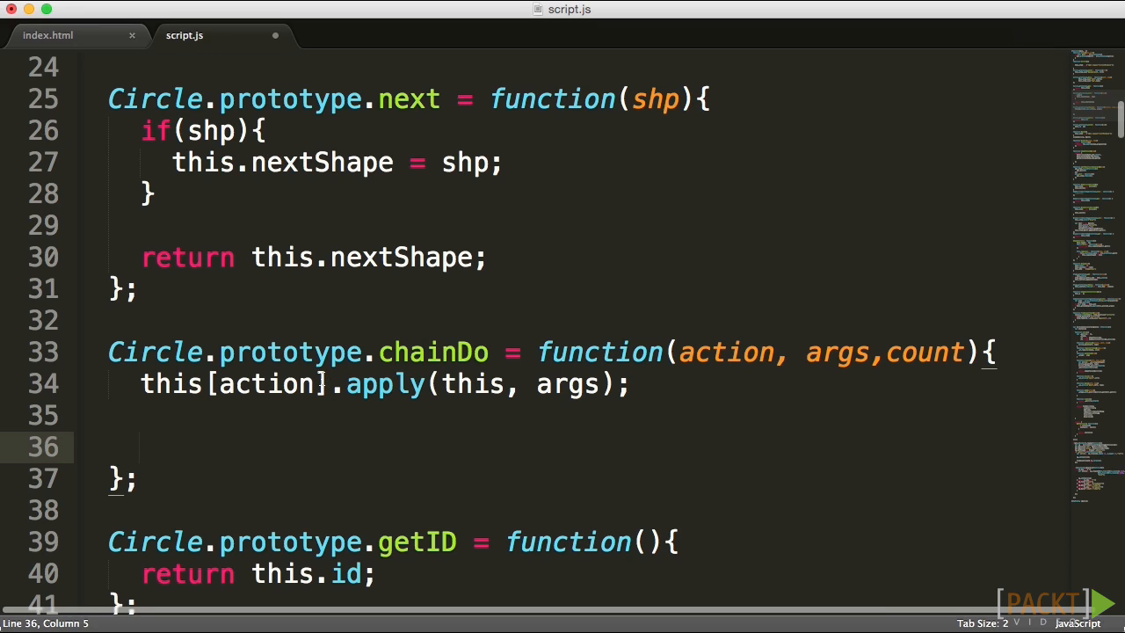
type("if(count )")
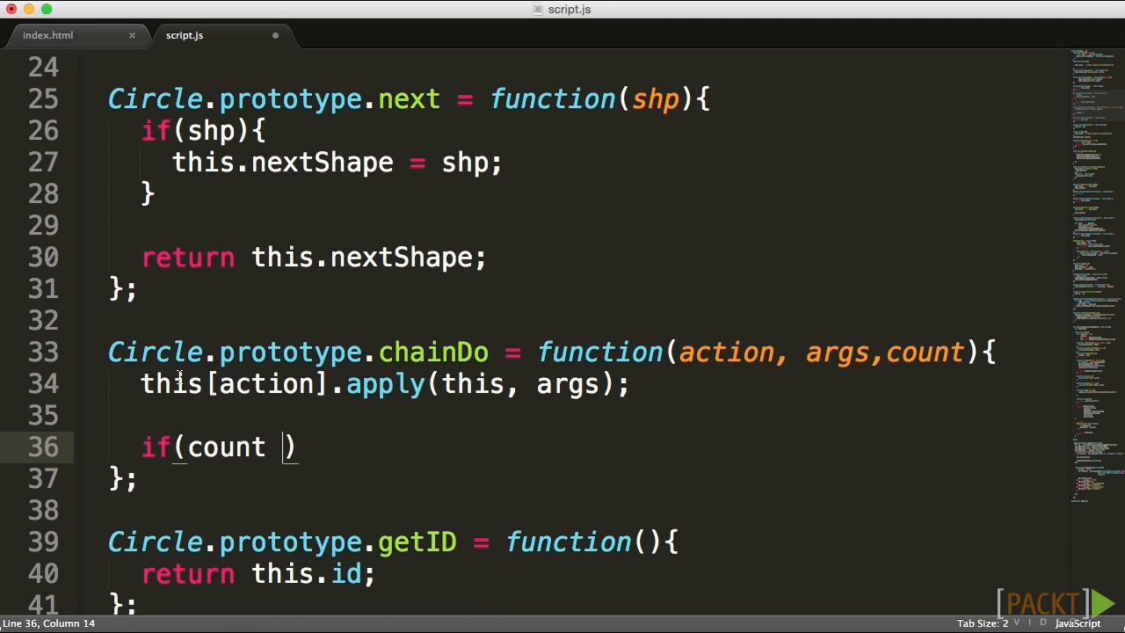
double_click(226, 447)
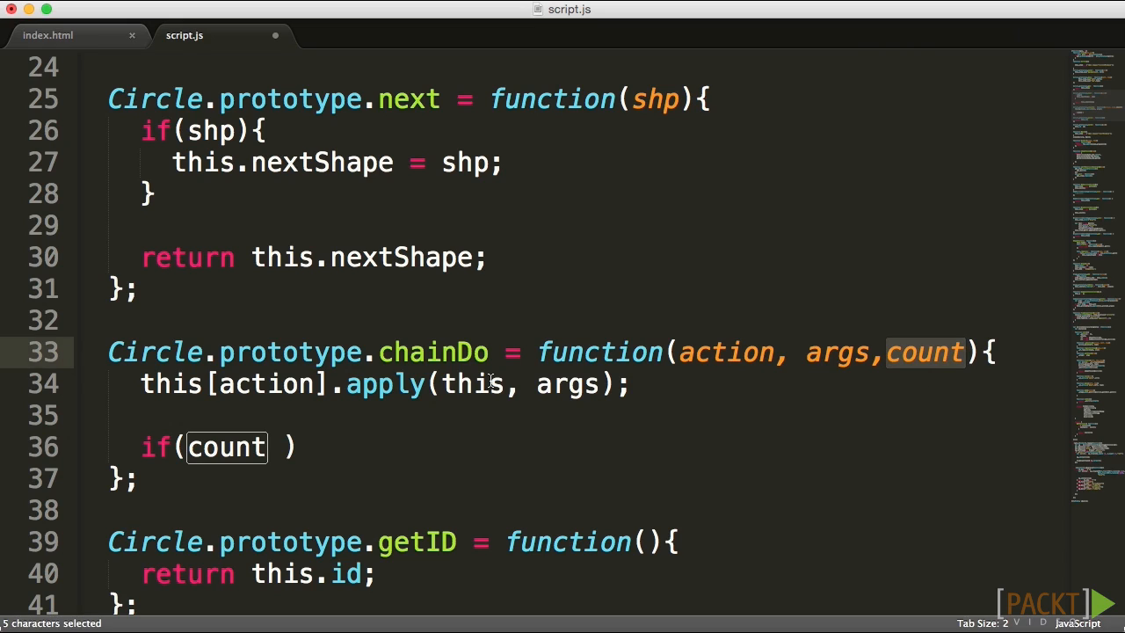
mouse_move(344, 460)
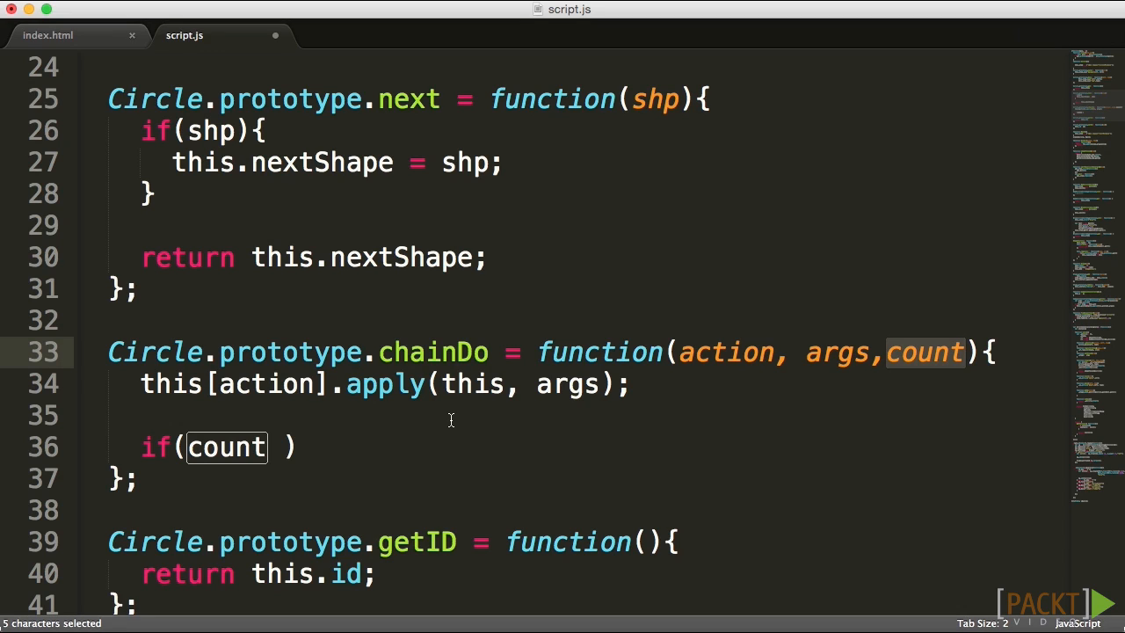
mouse_move(162, 453)
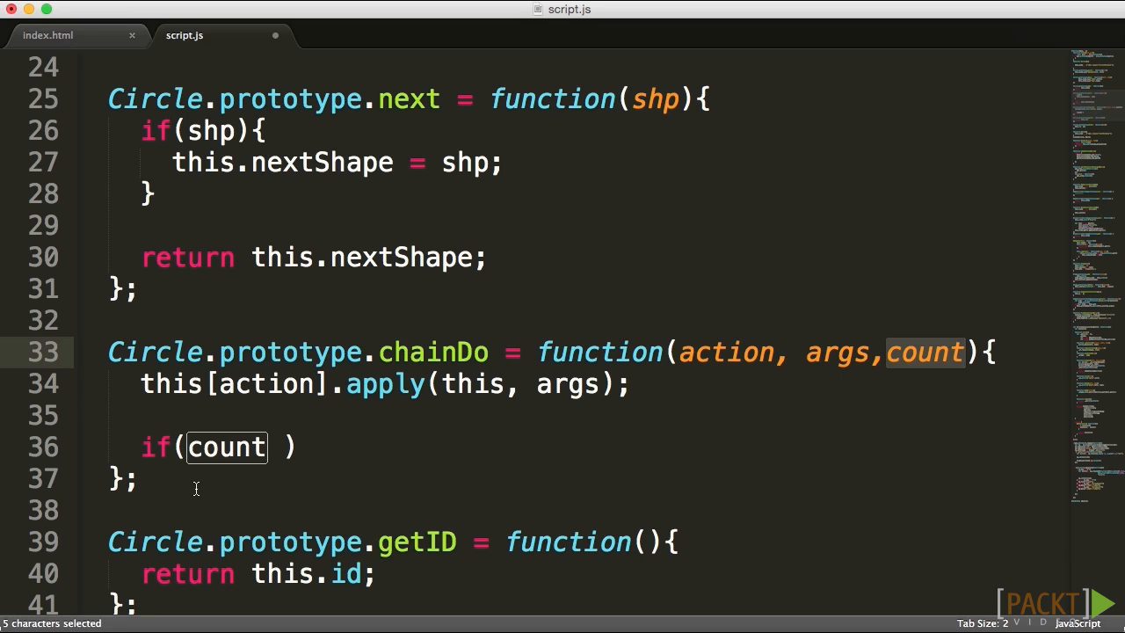
mouse_move(198, 475)
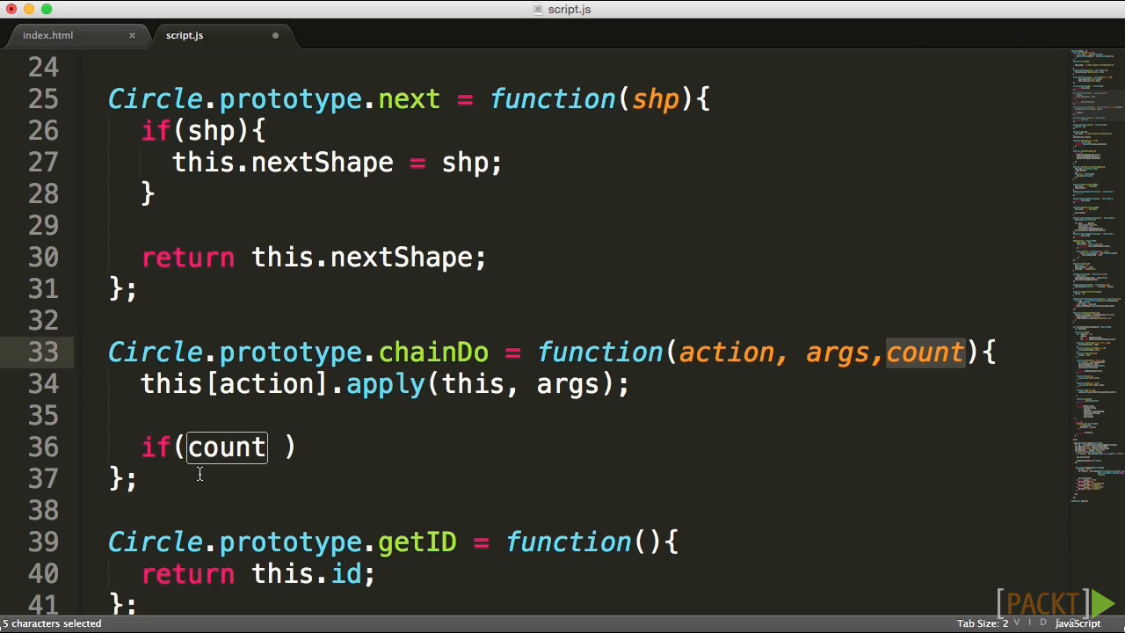
mouse_move(290, 406)
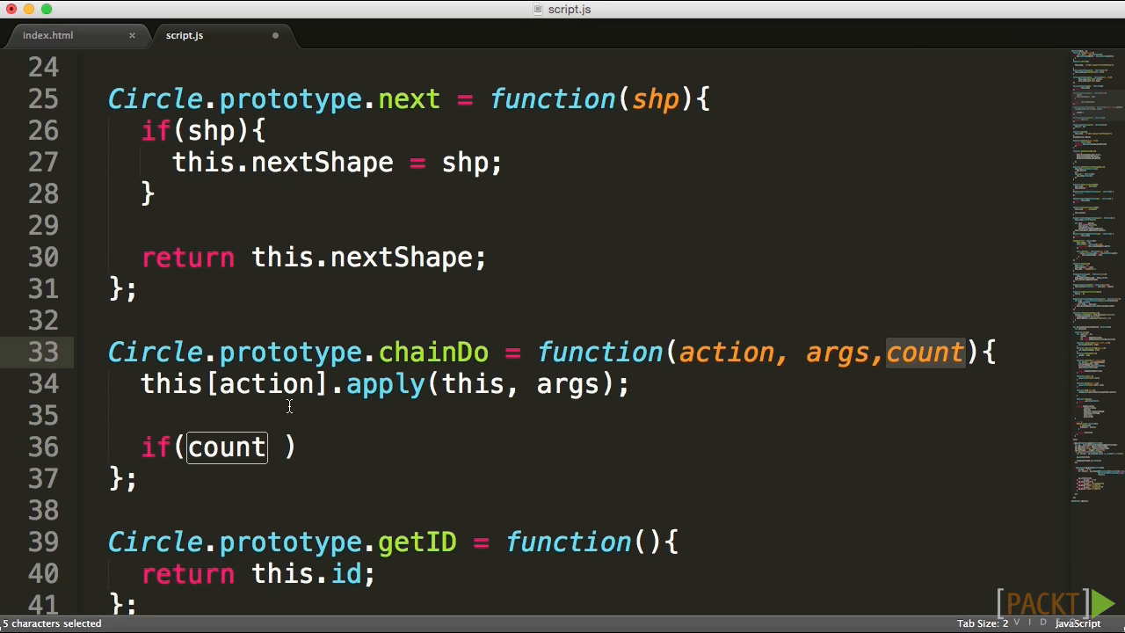
mouse_move(292, 426)
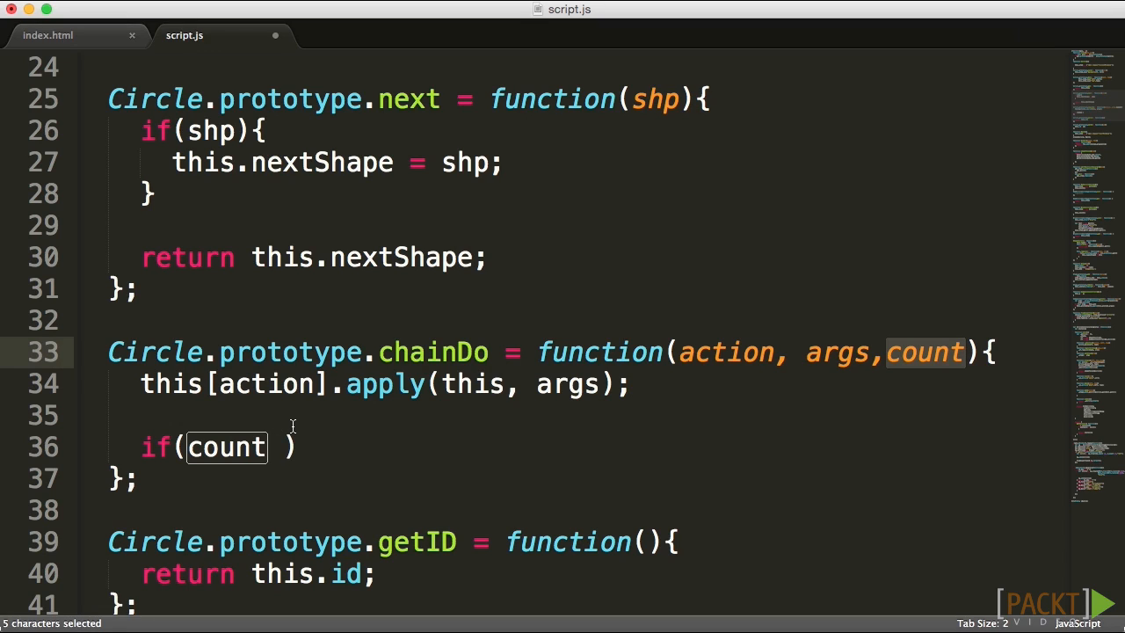
mouse_move(326, 421)
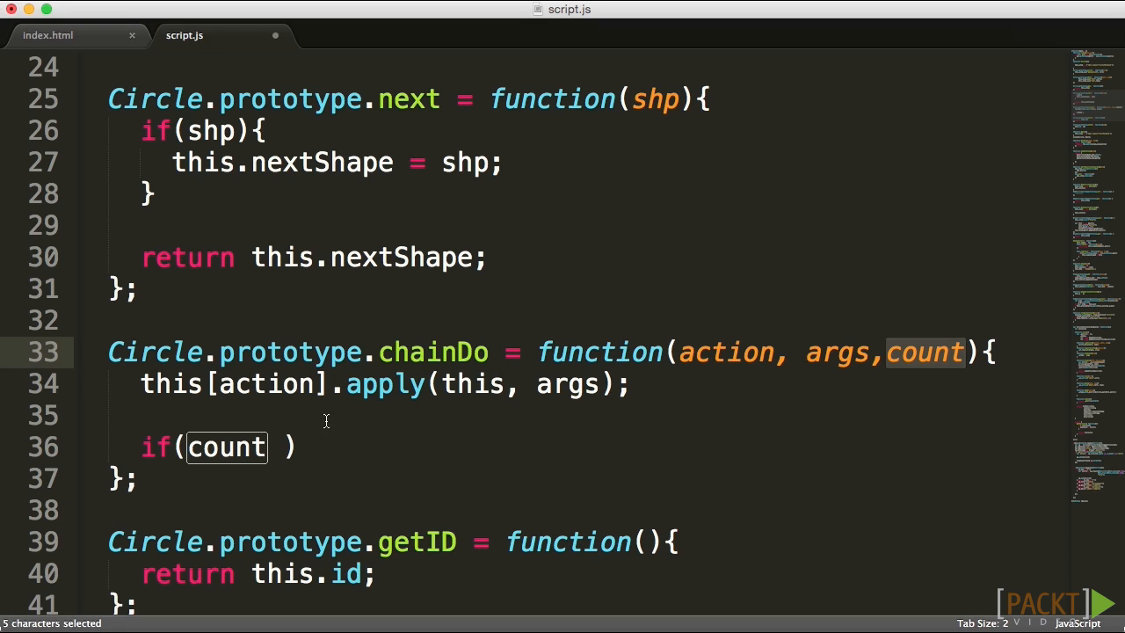
mouse_move(531, 403)
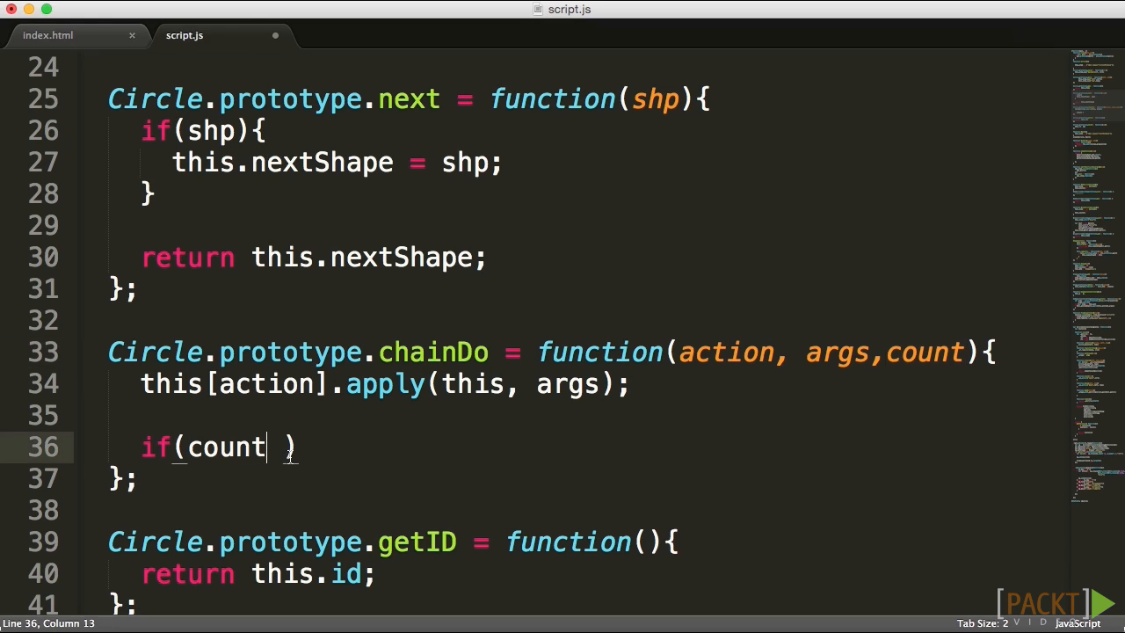
Extend the condition to if(count && this.nextShape) and open its block
type("&&")
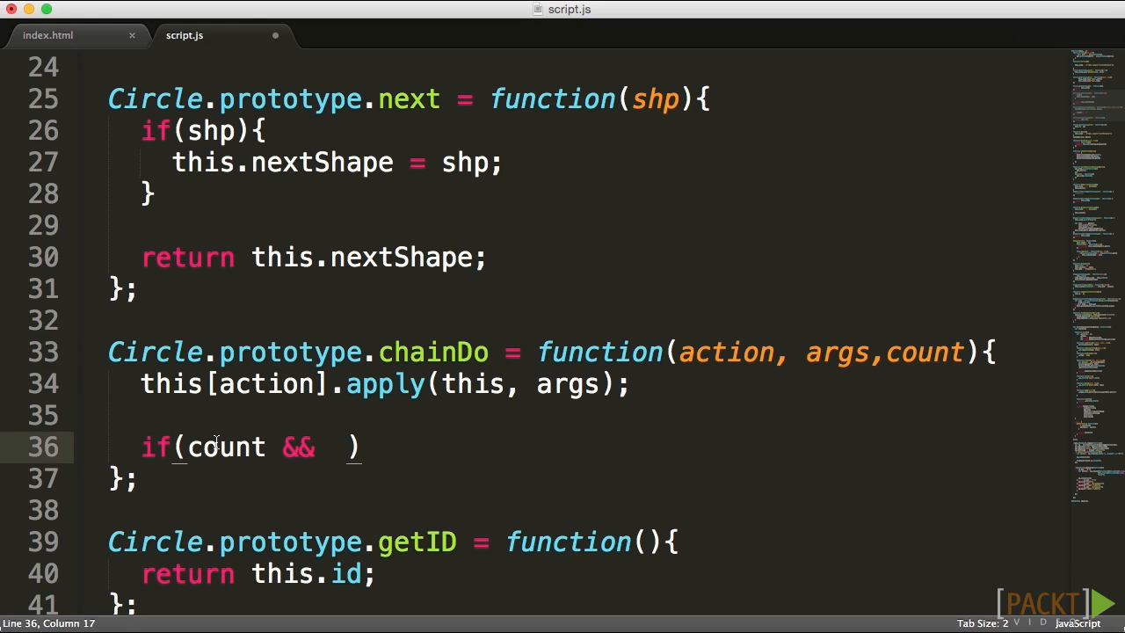
type("thi")
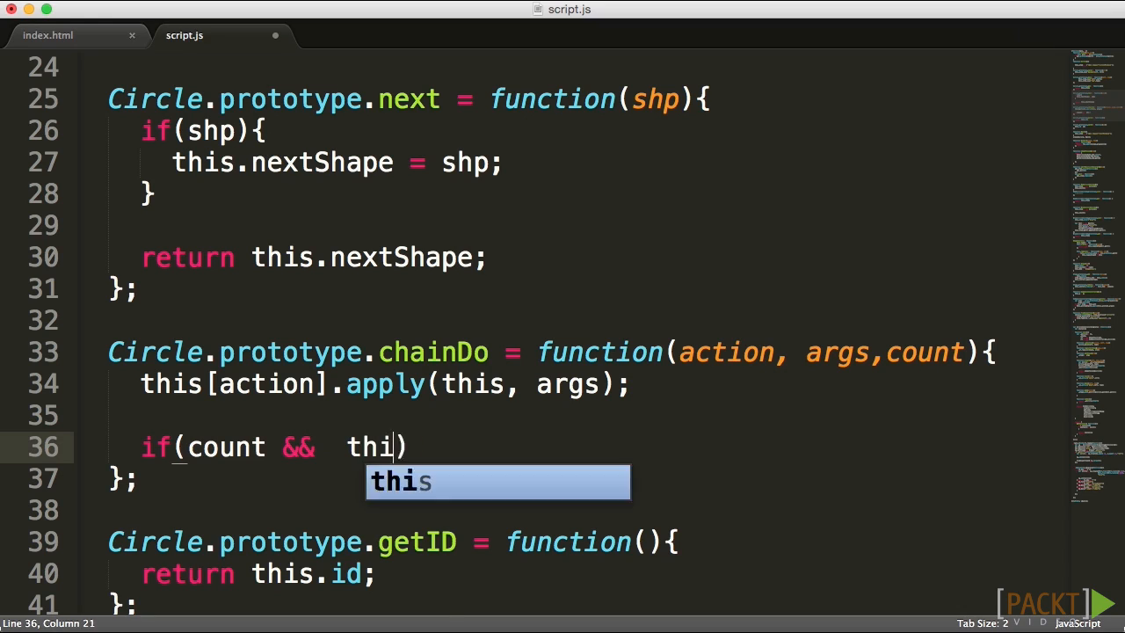
type("s.nextShape")
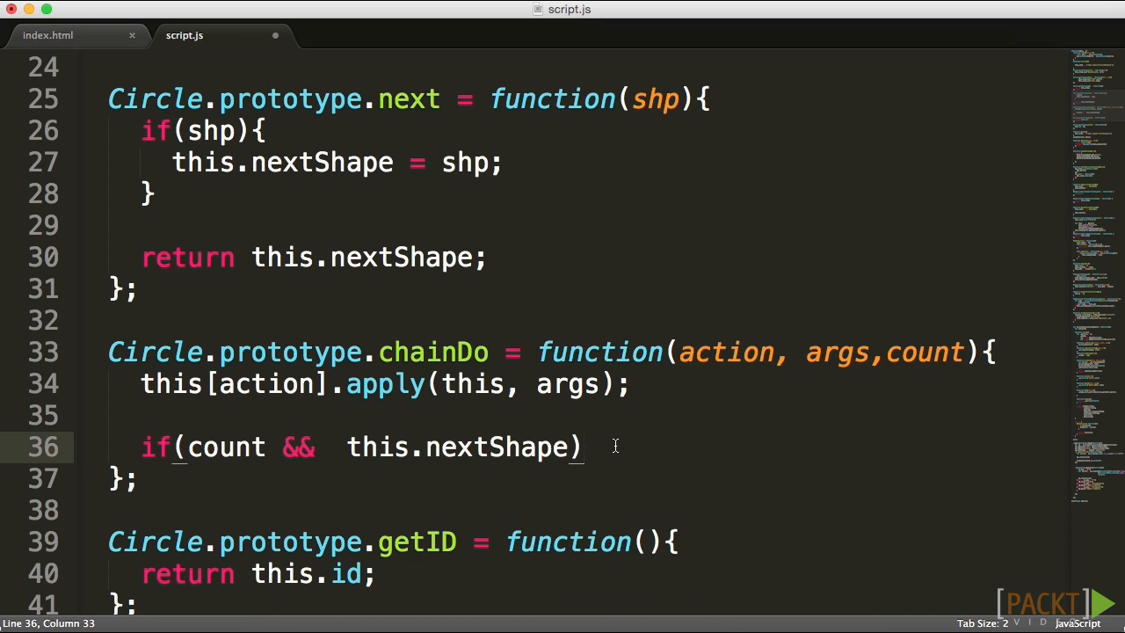
type("{")
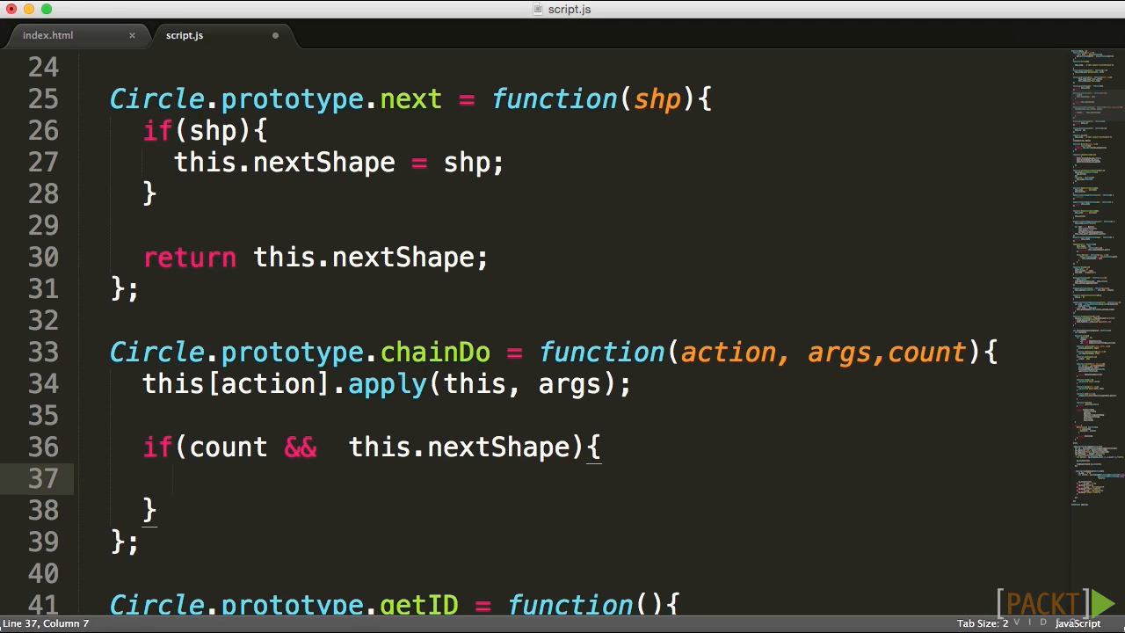
Inside the block, call this.nextShape.chainDo(action, args, --count);
double_click(228, 447)
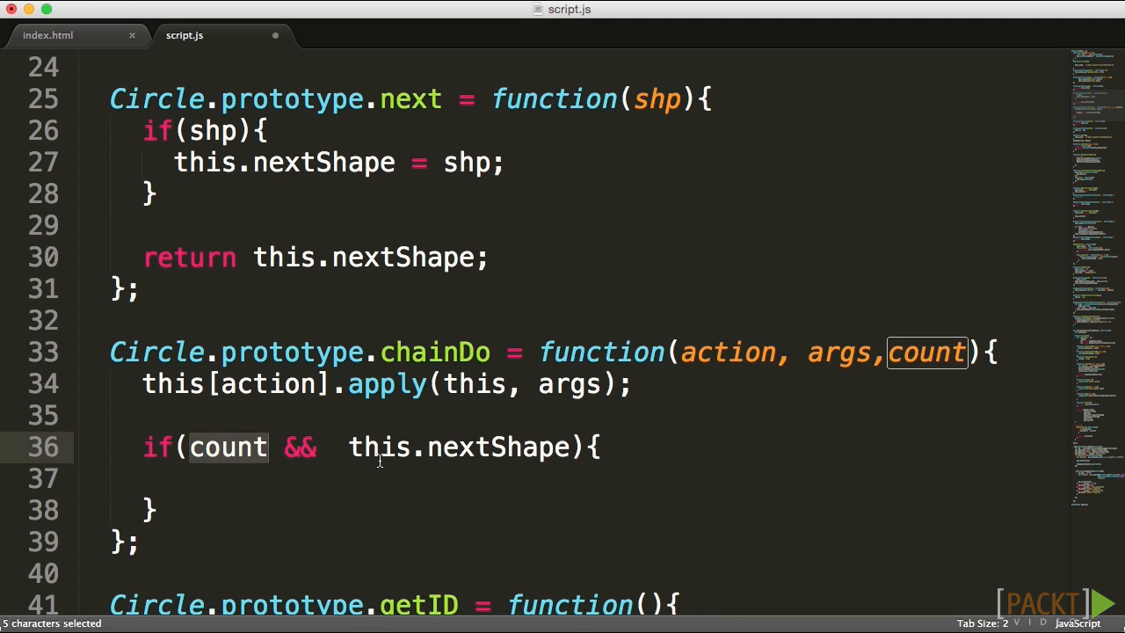
mouse_move(888, 363)
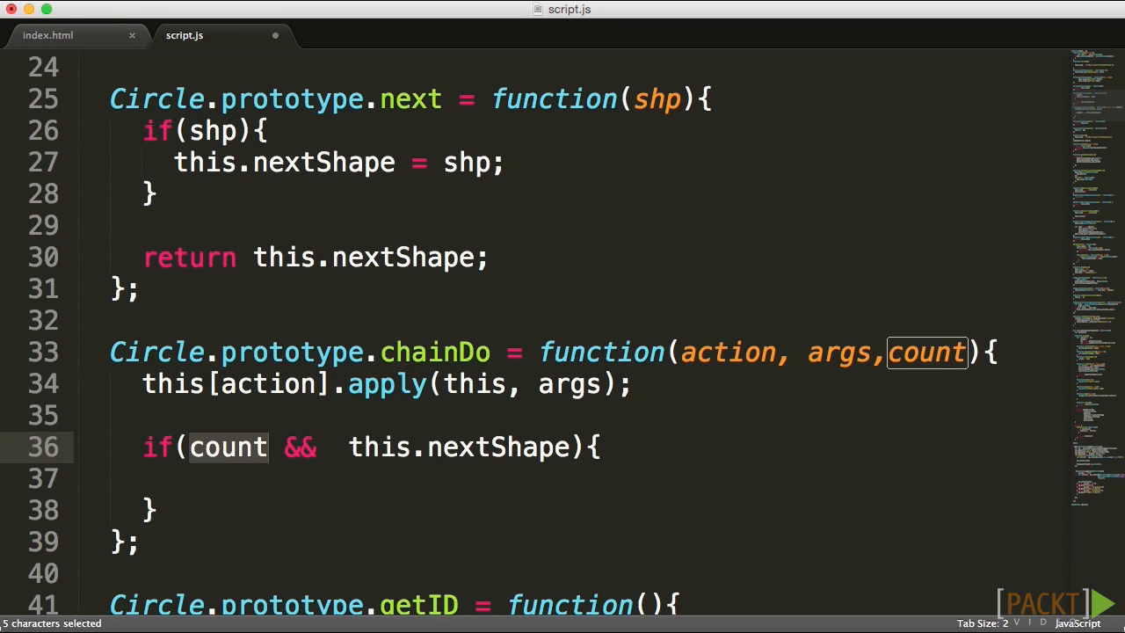
type("this")
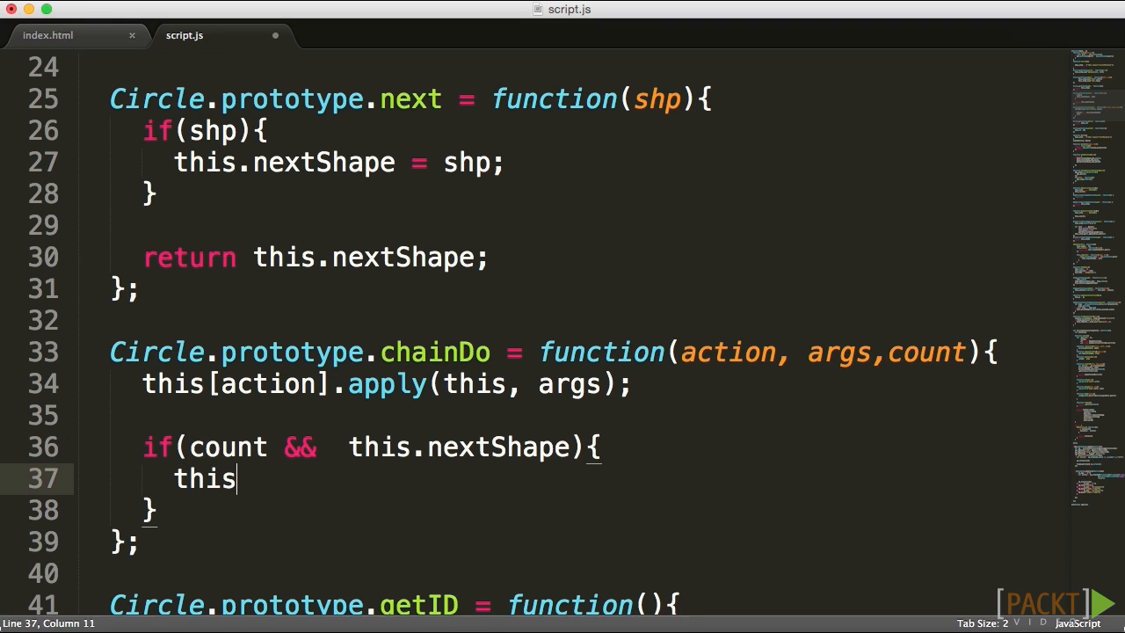
type(".nextShape")
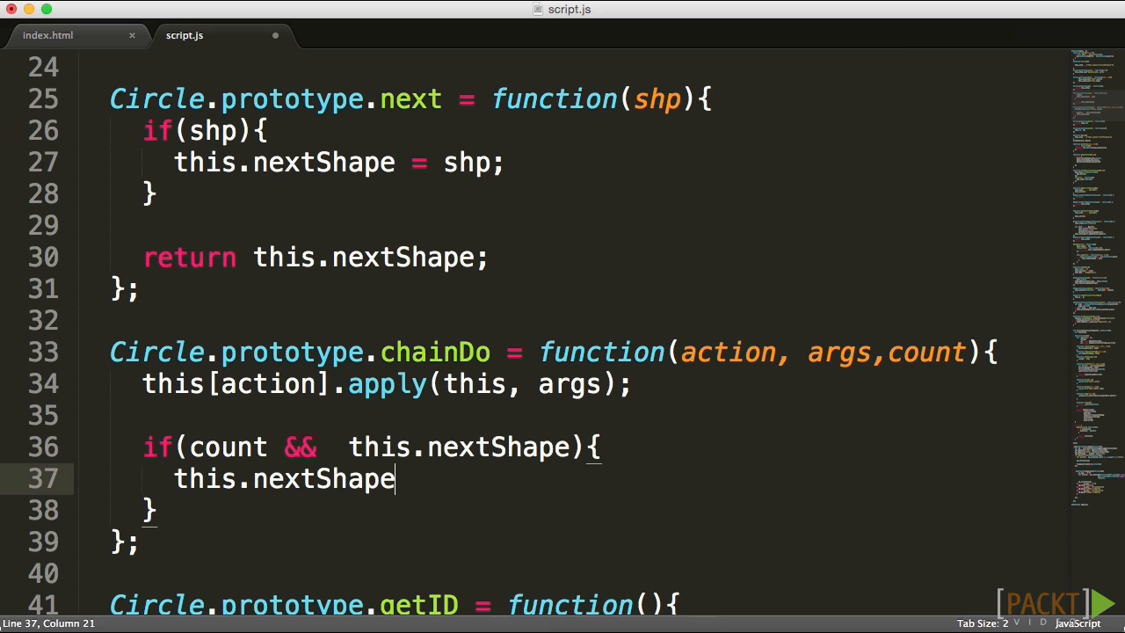
type(".chainDo")
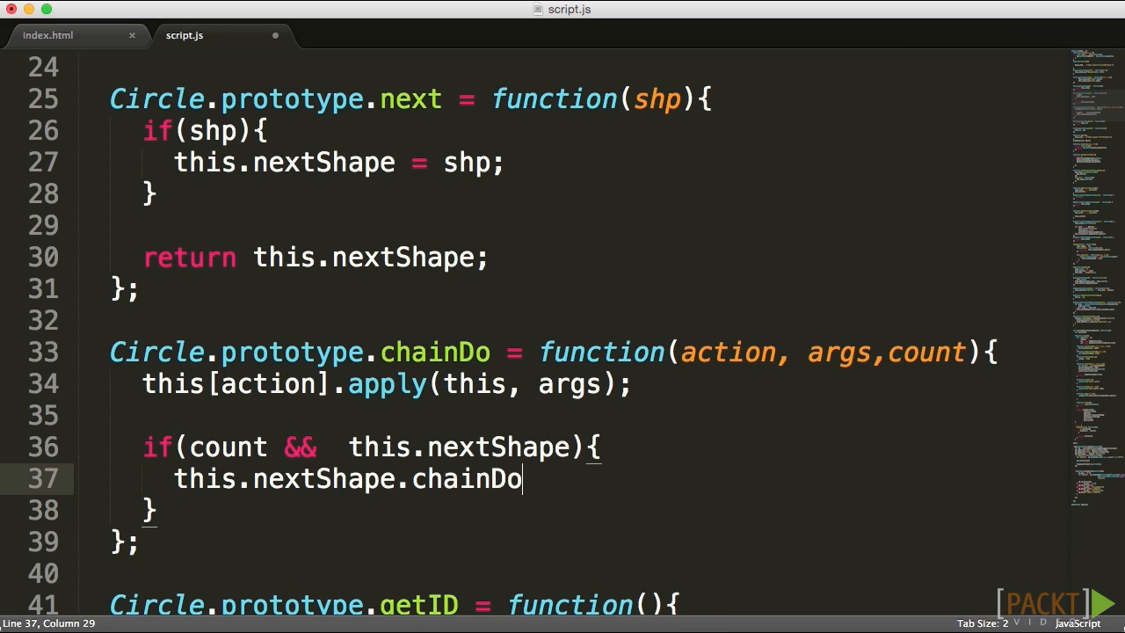
type("()")
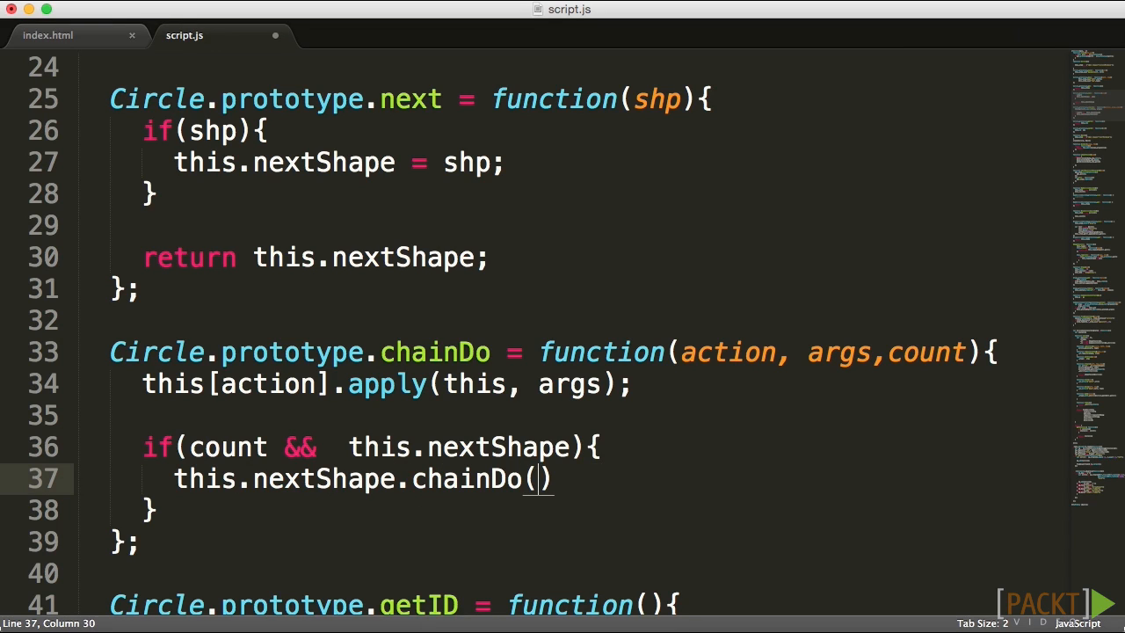
double_click(694, 352)
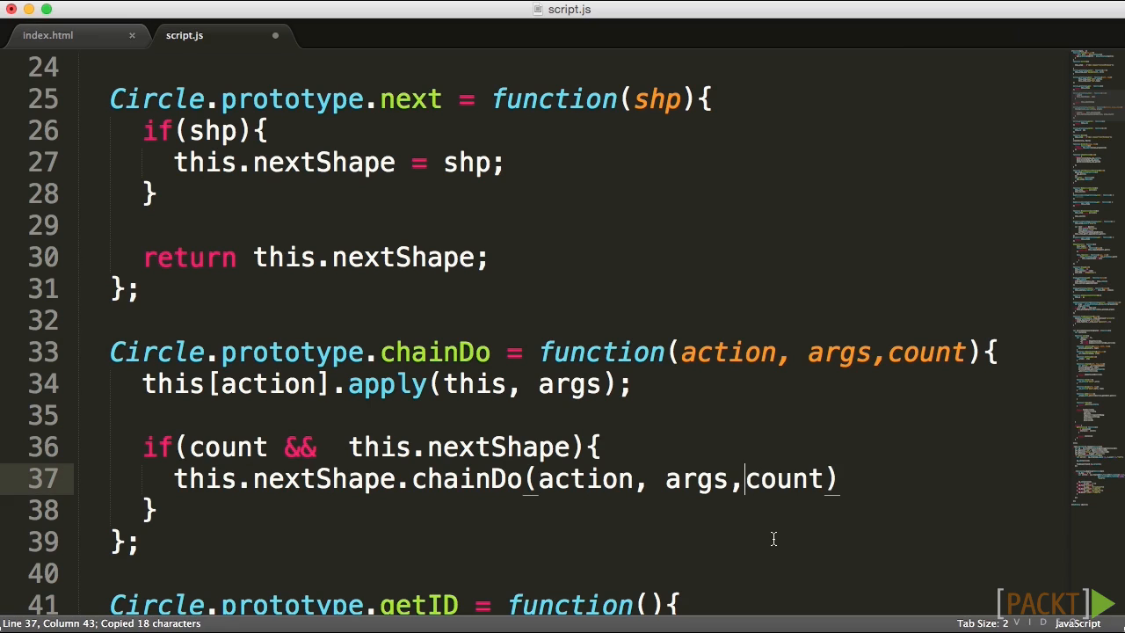
type("-")
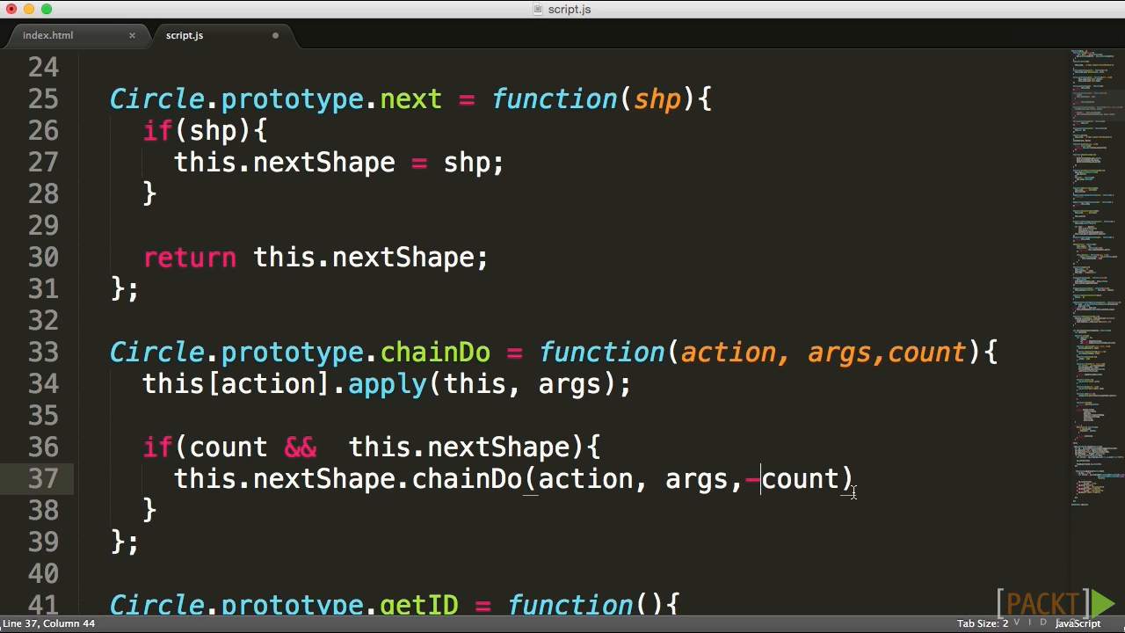
type("-")
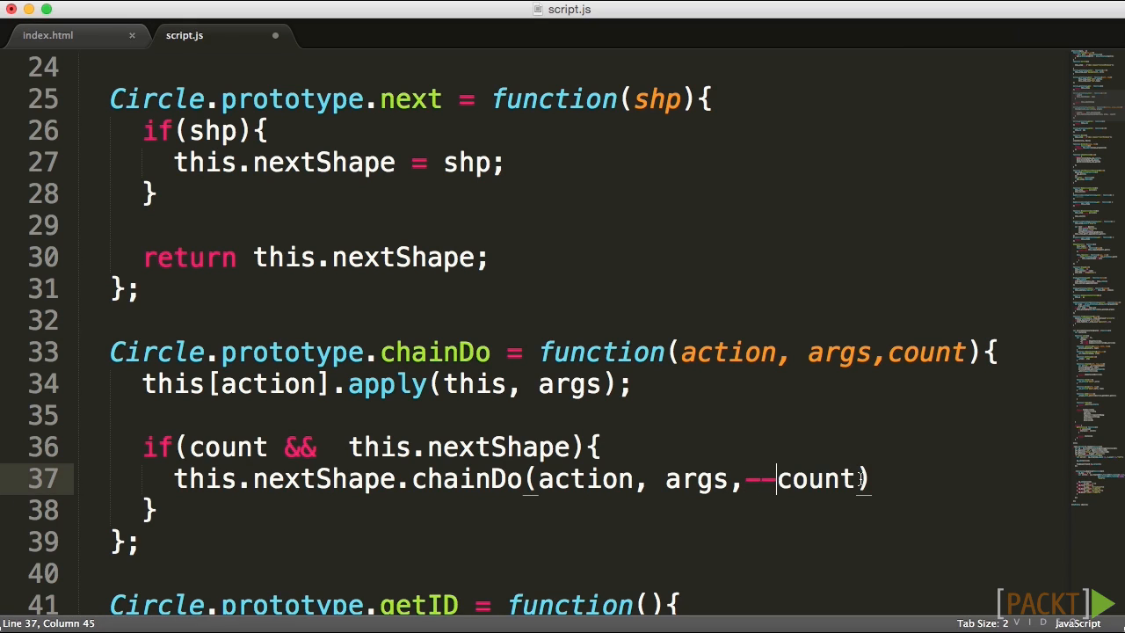
type(";")
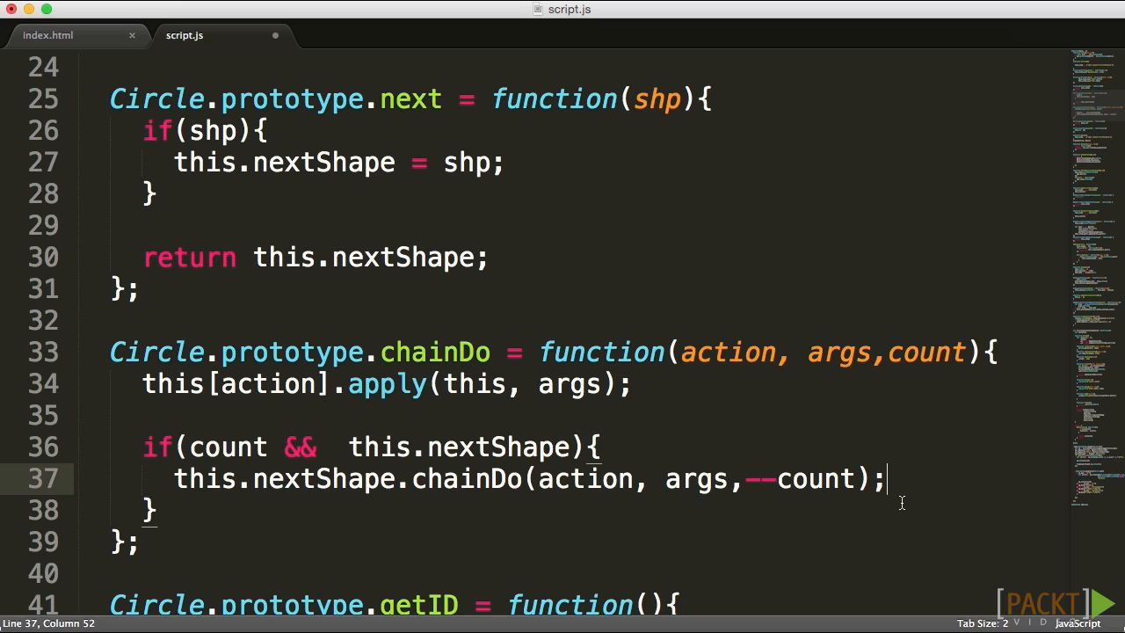
mouse_move(797, 479)
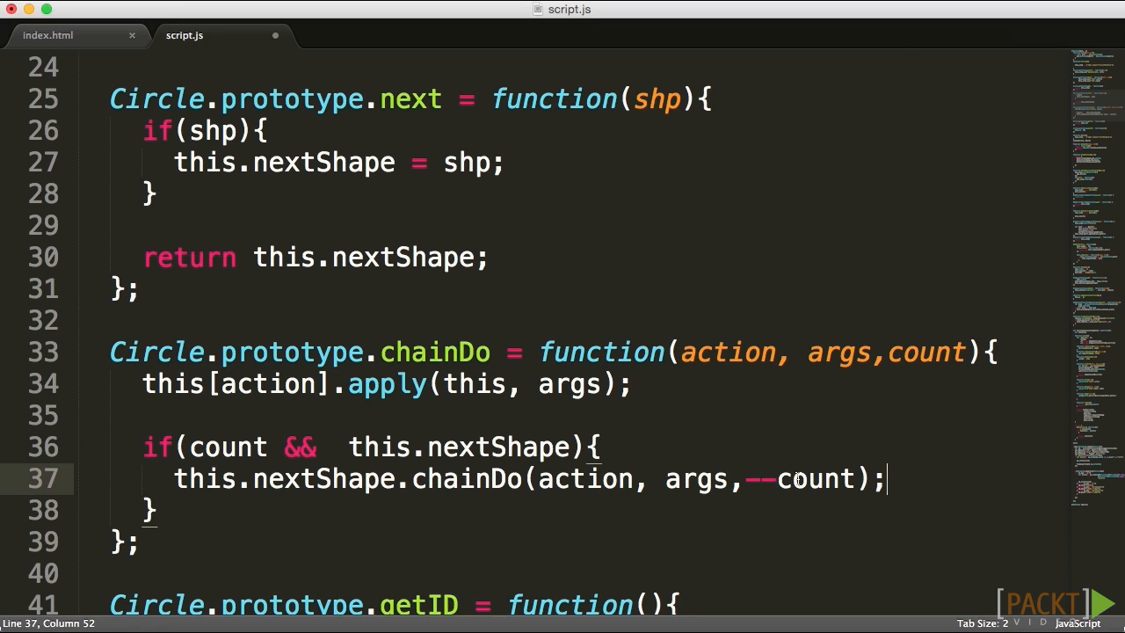
double_click(434, 352)
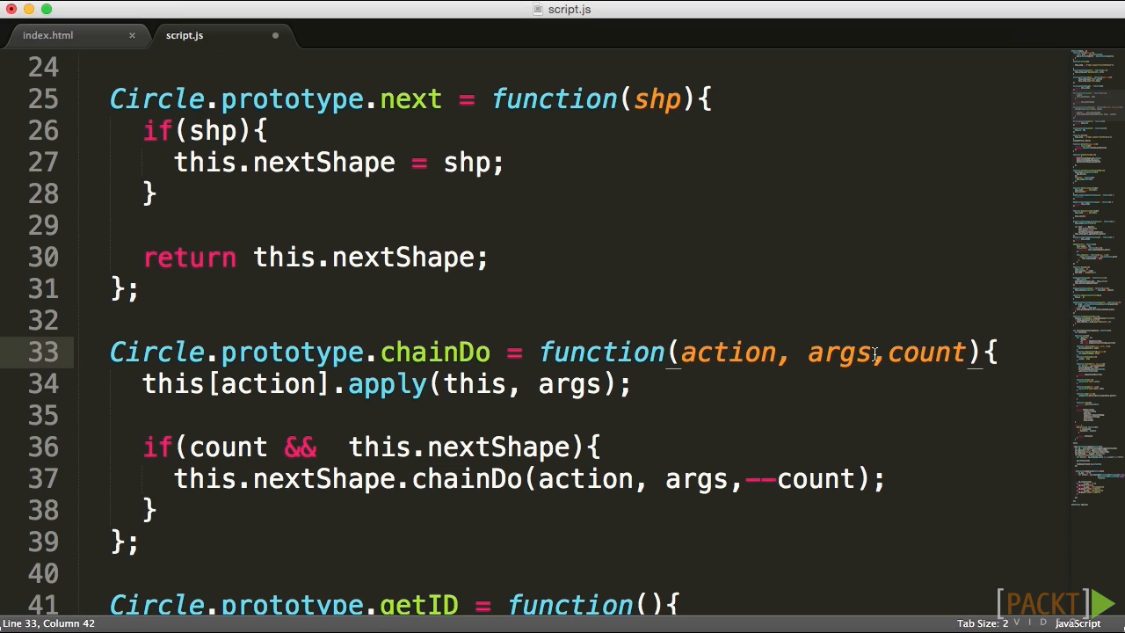
double_click(926, 352)
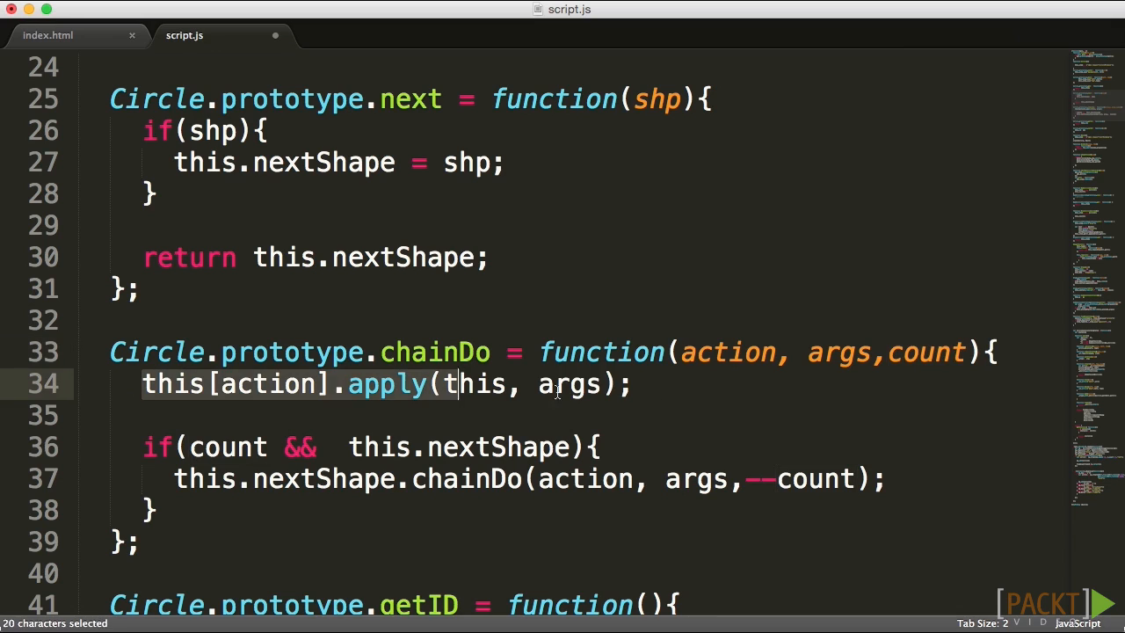
double_click(227, 446)
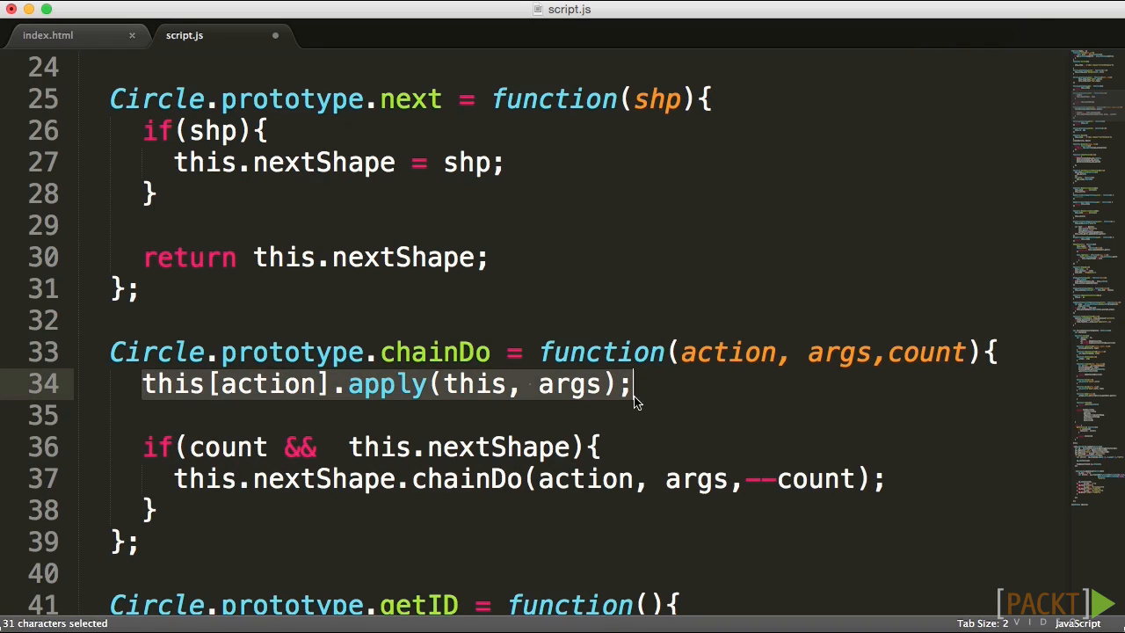
double_click(226, 446)
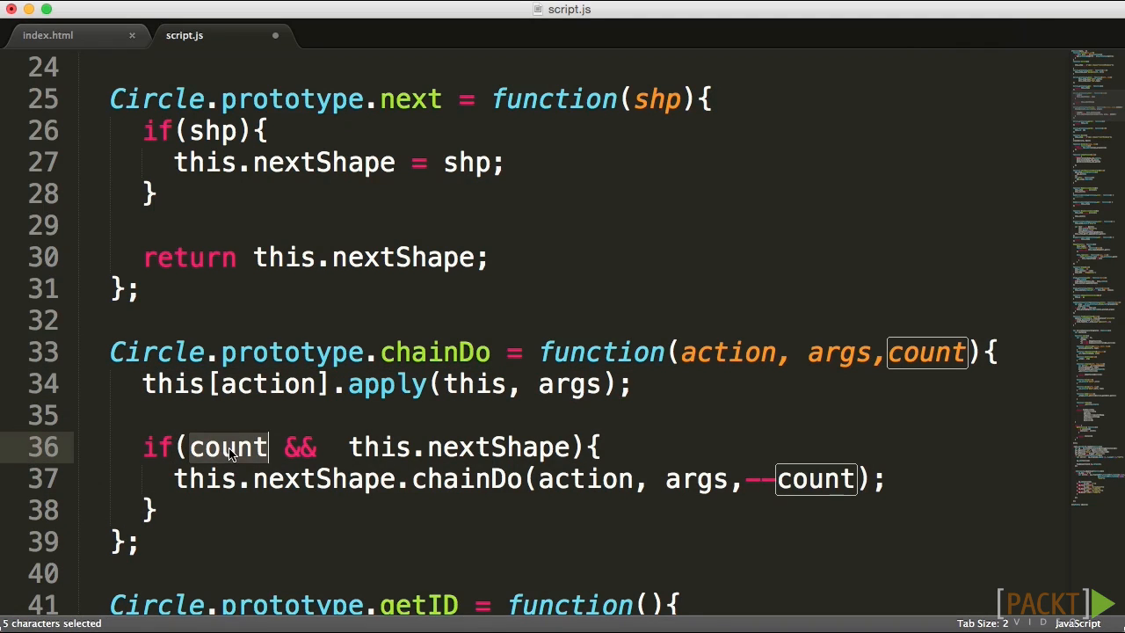
mouse_move(378, 279)
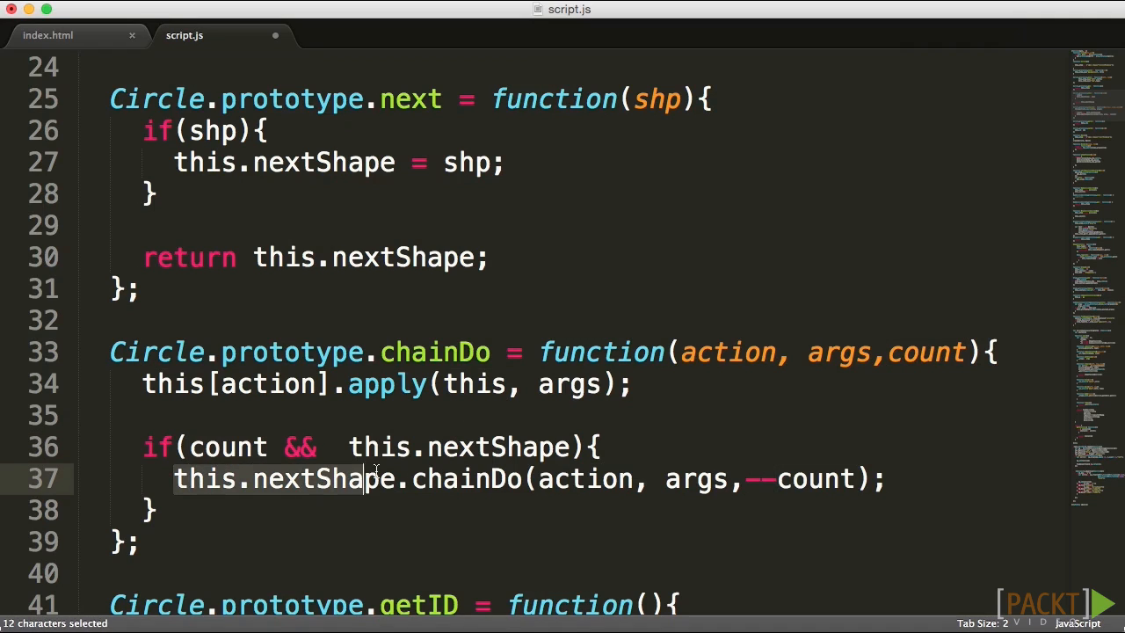
left_click_drag(365, 478, 886, 478)
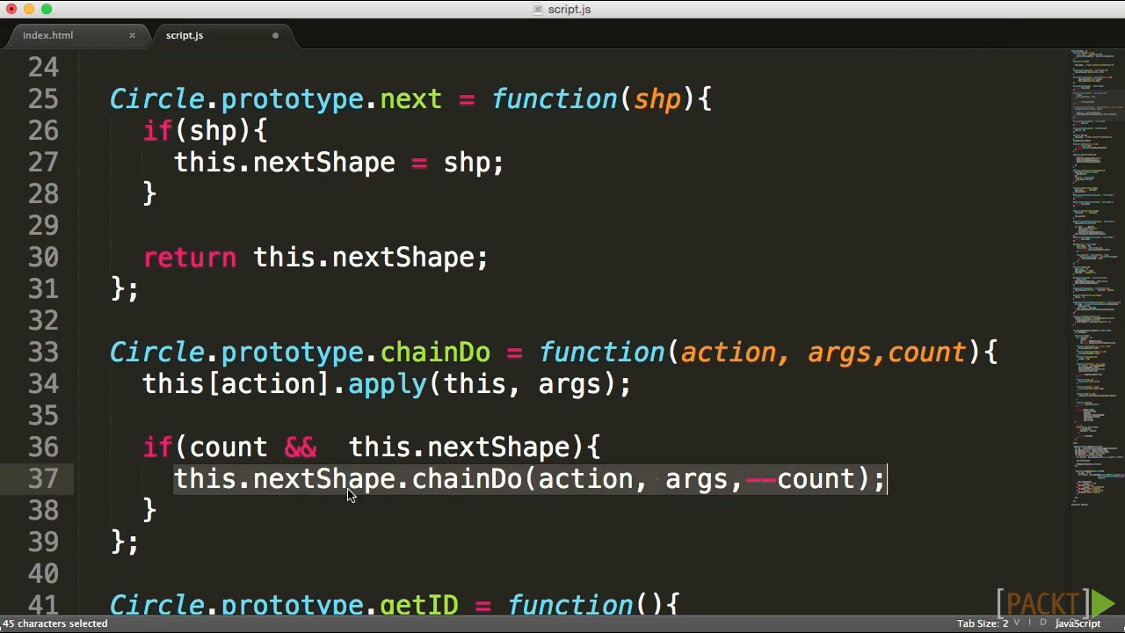
double_click(925, 353)
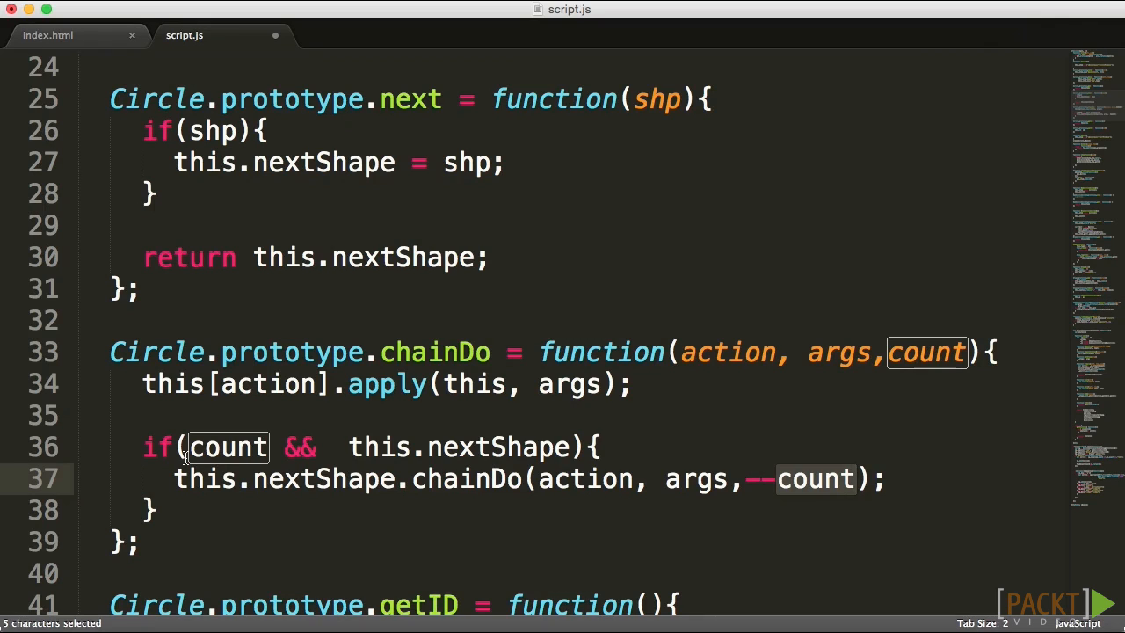
mouse_move(435, 466)
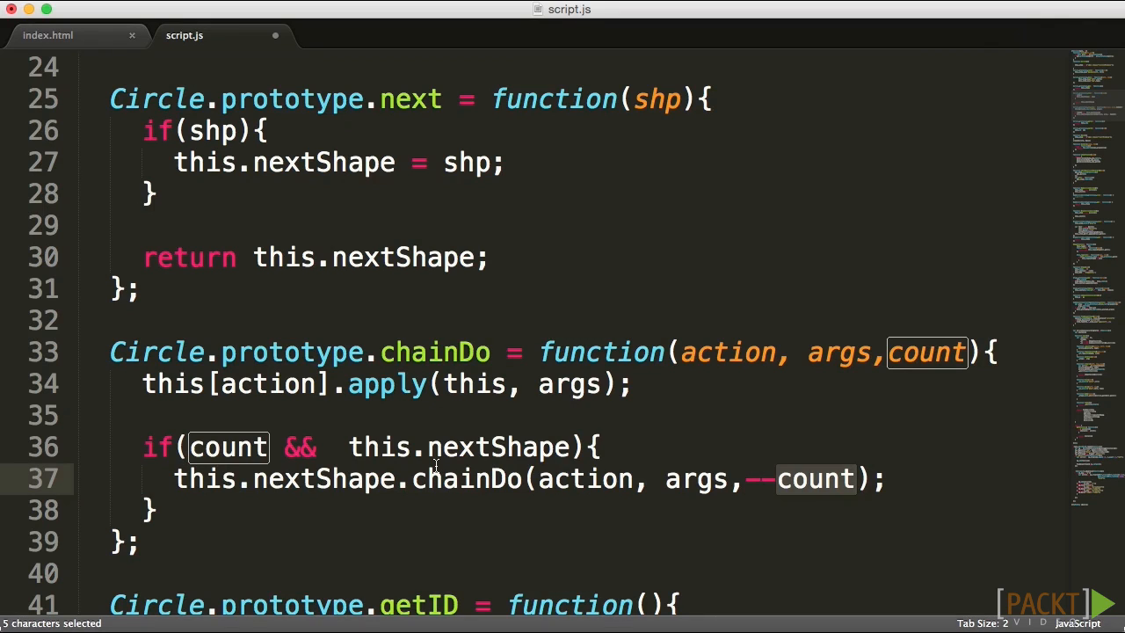
mouse_move(406, 461)
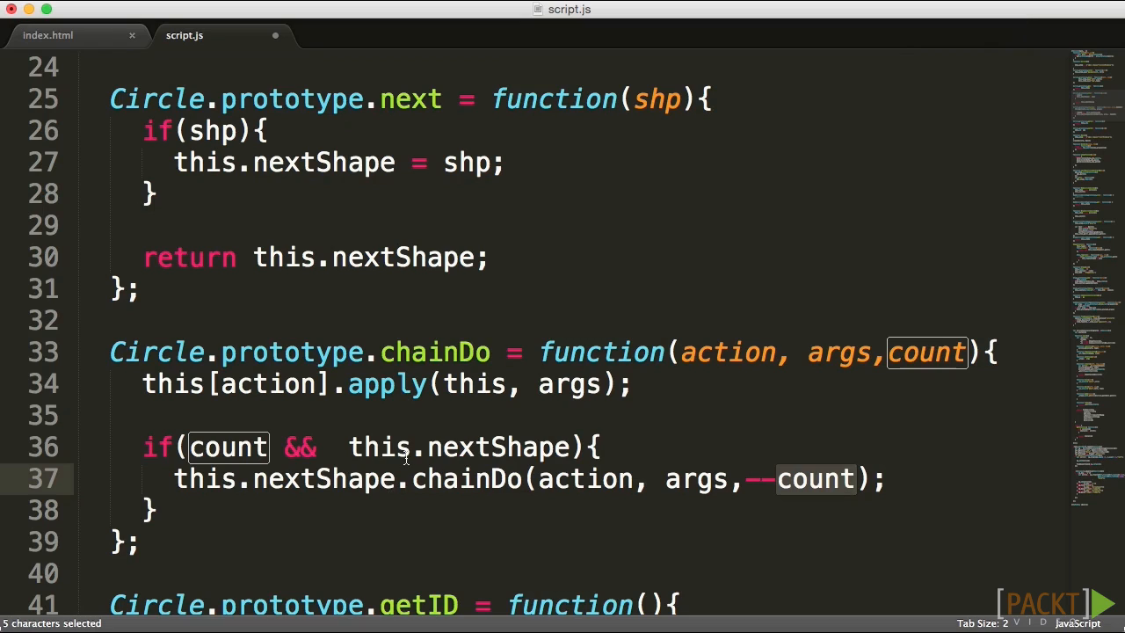
mouse_move(455, 469)
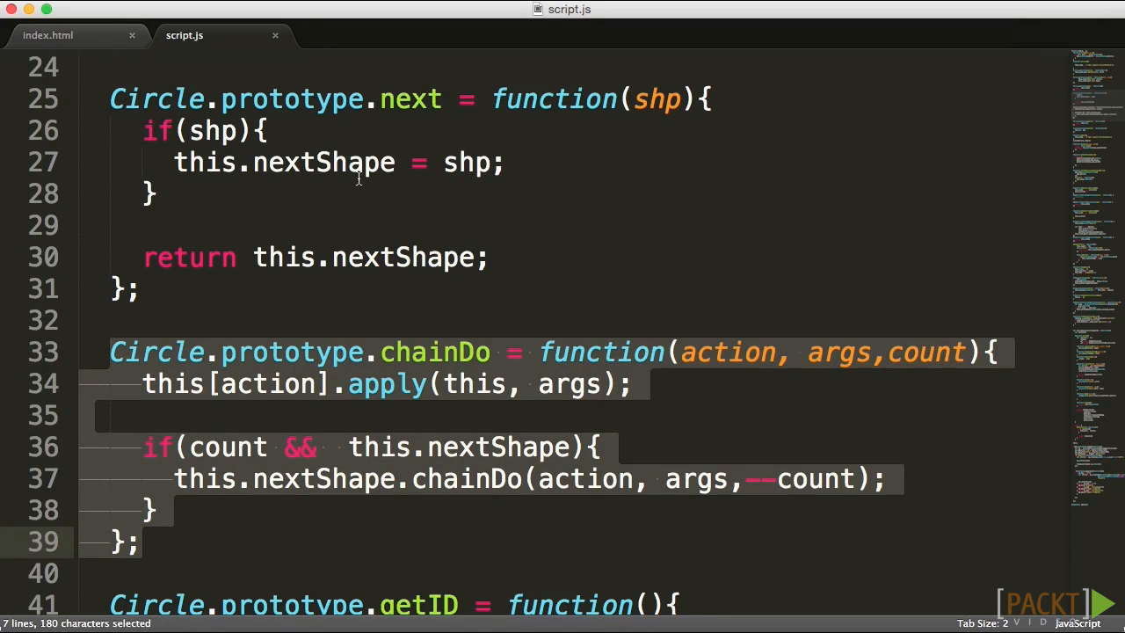
mouse_move(368, 331)
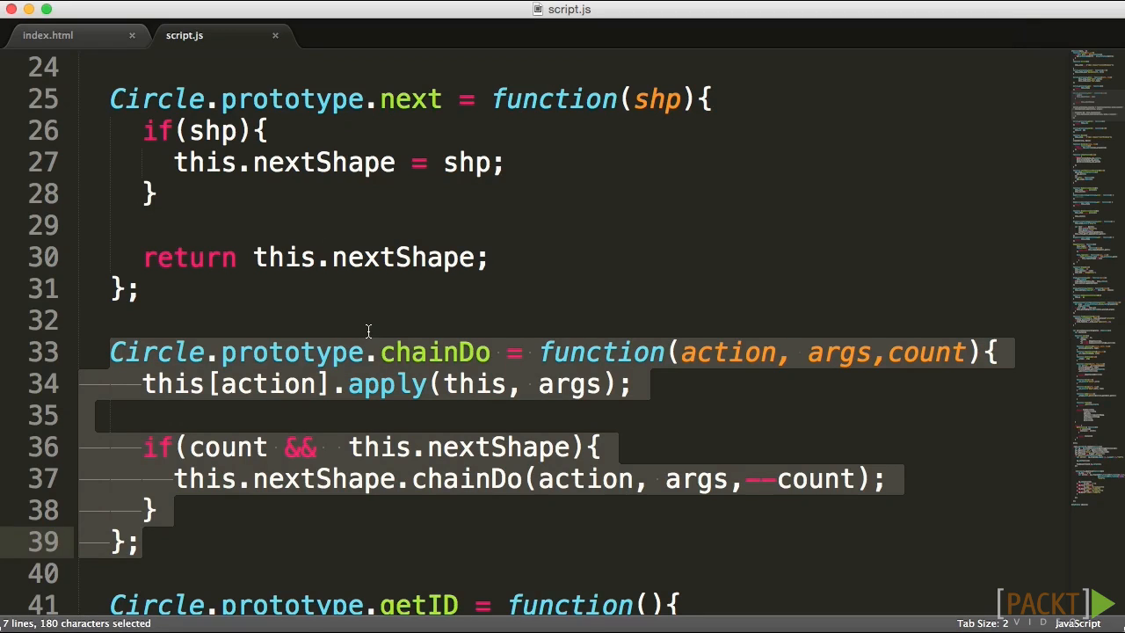